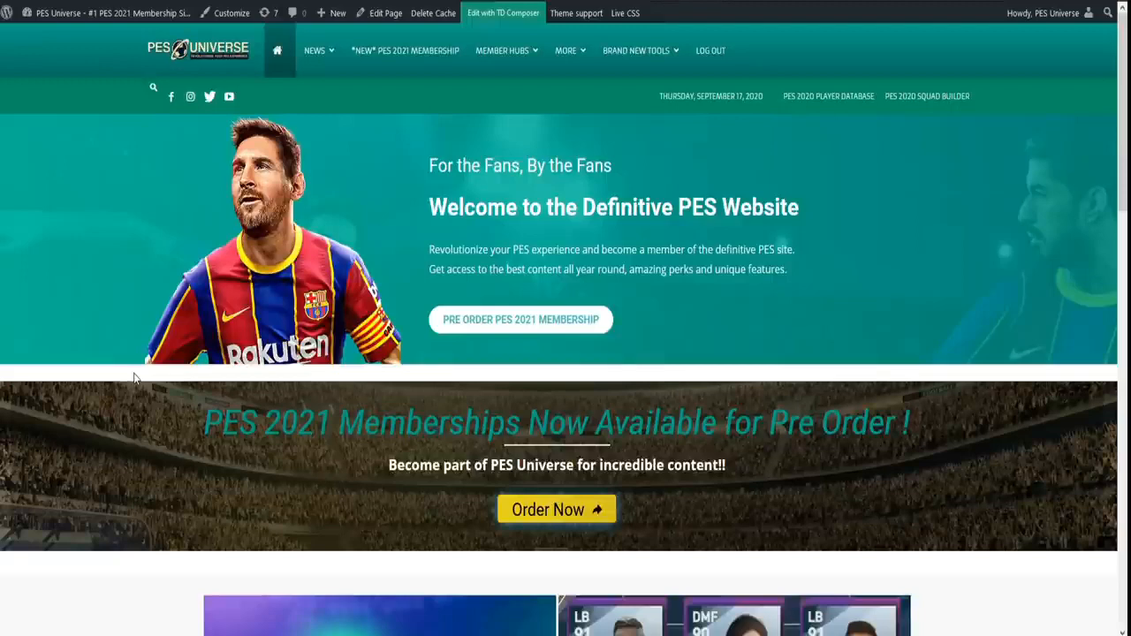
{"action": "mouse_move", "coordinate": [318, 279]}
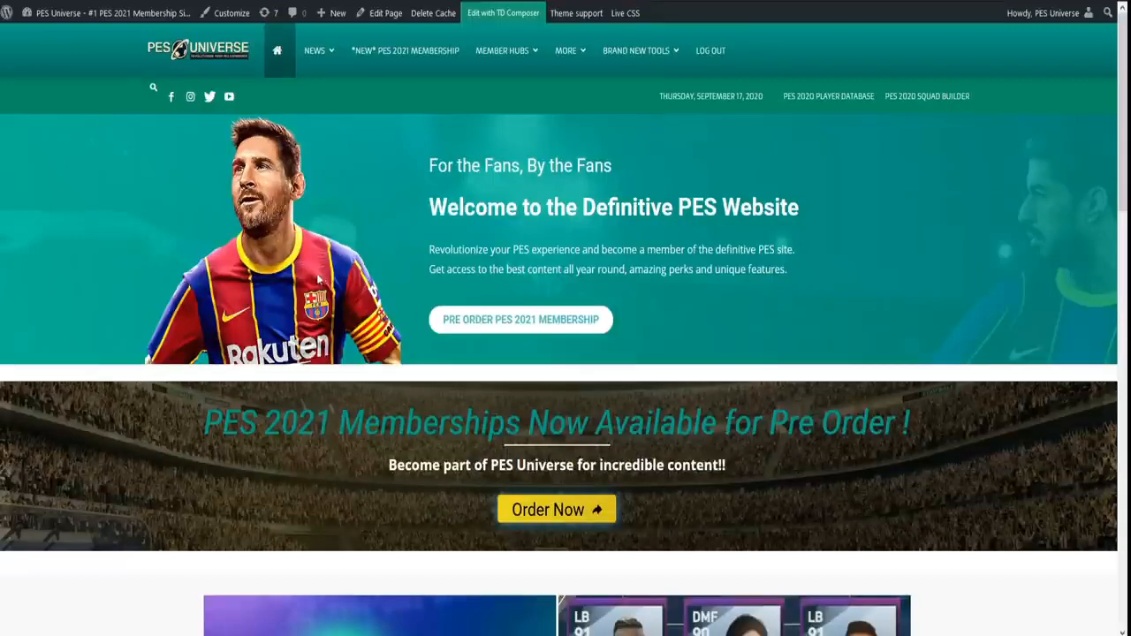
{"action": "mouse_move", "coordinate": [477, 138]}
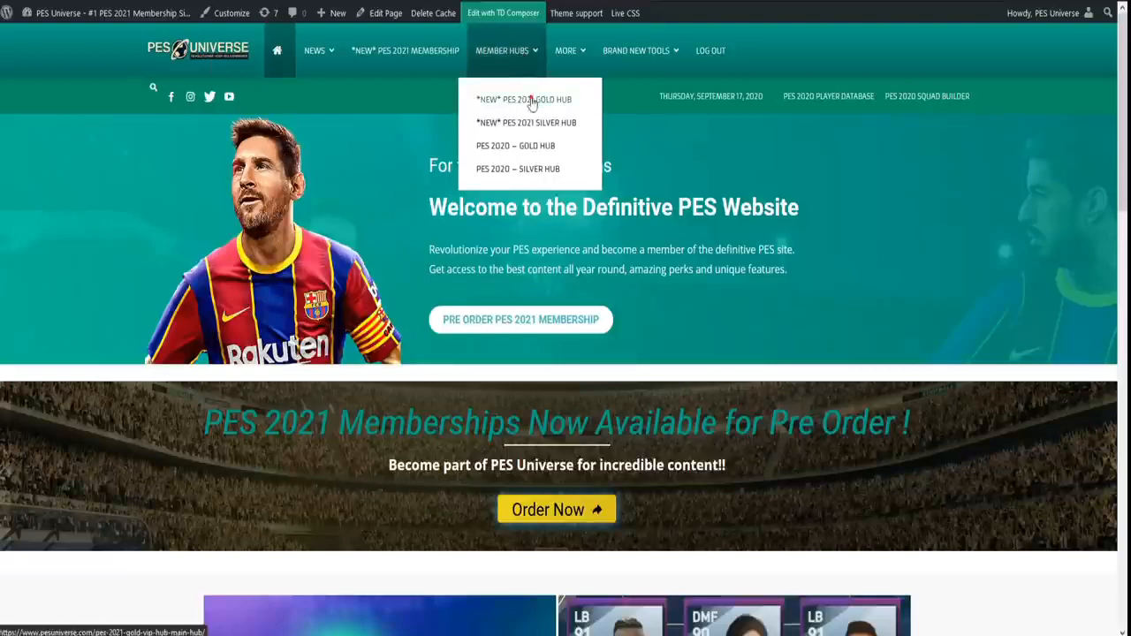
Reach the PES 2021 Gold Hub's Main Option Files page and highlight the V1 - 2048 & 1024 MIX title.
{"action": "left_click", "coordinate": [523, 99]}
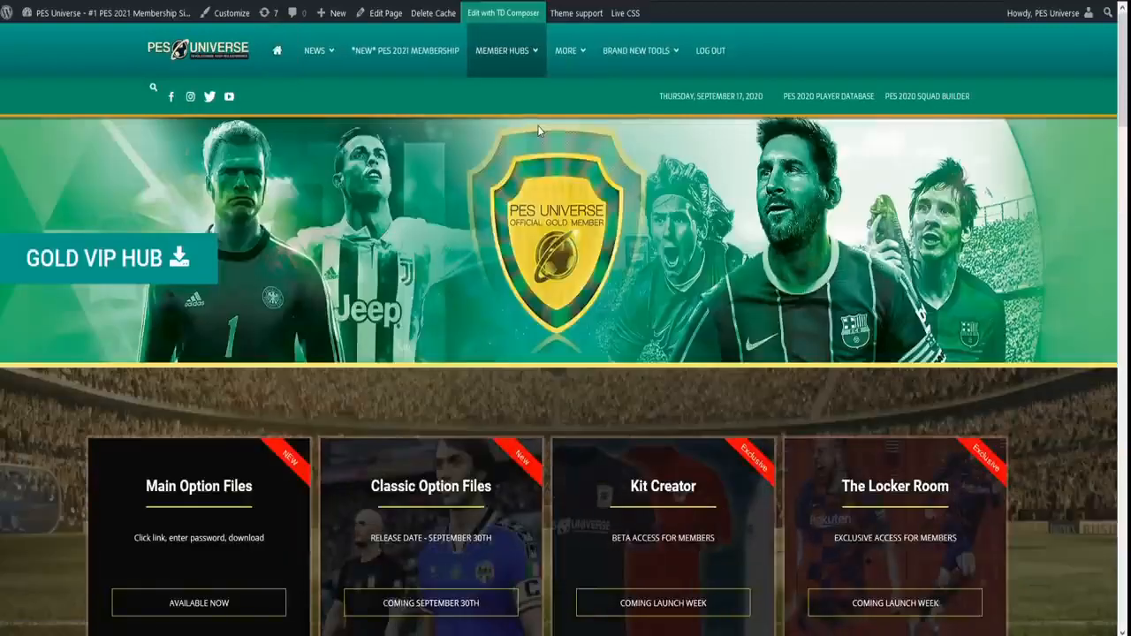
{"action": "scroll", "scroll_direction": "down", "scroll_amount": 3}
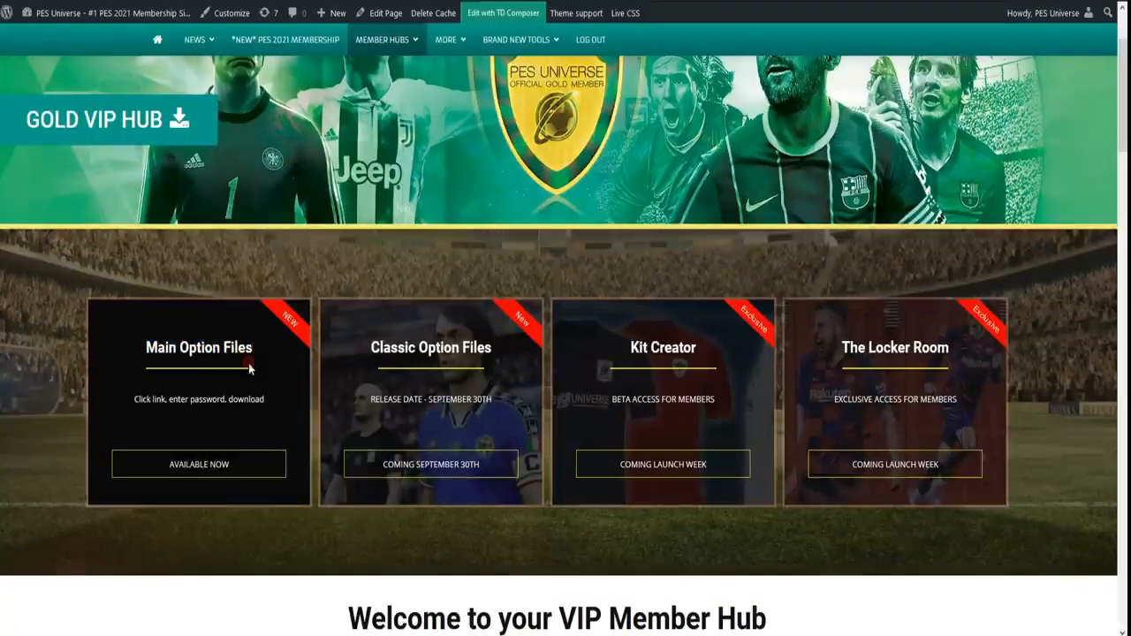
{"action": "mouse_move", "coordinate": [198, 463]}
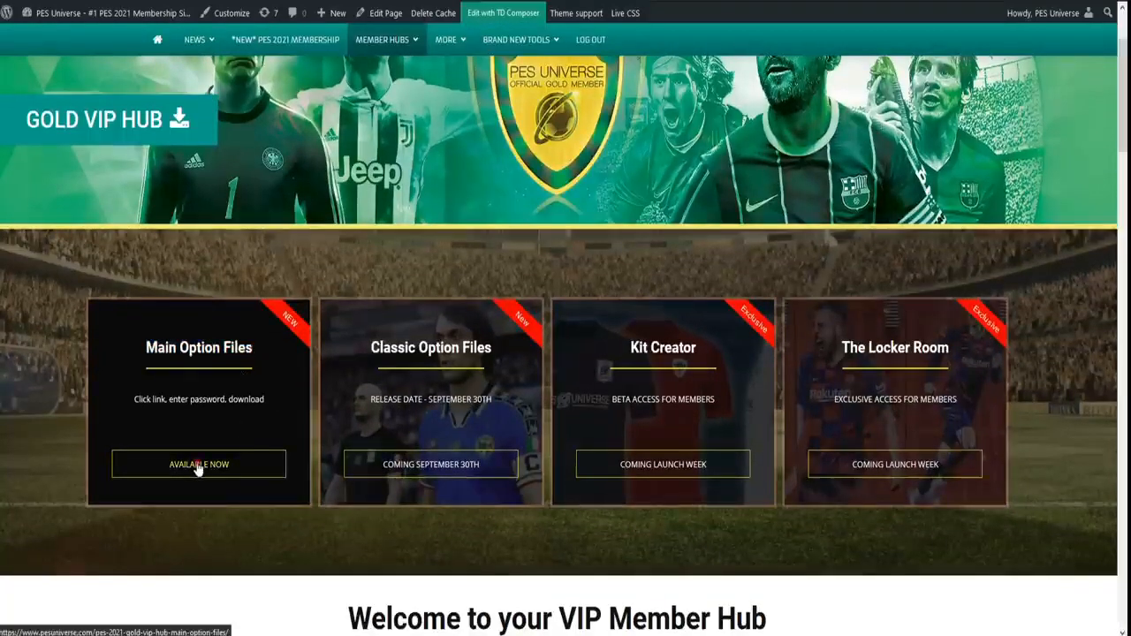
{"action": "left_click", "coordinate": [198, 463]}
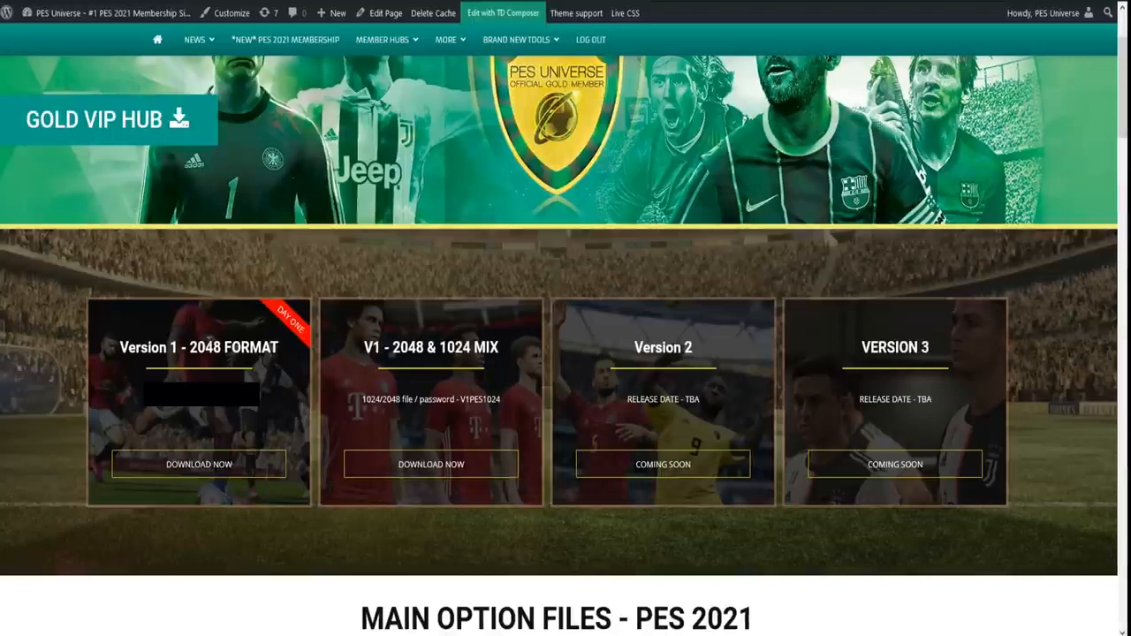
{"action": "double_click", "coordinate": [406, 346]}
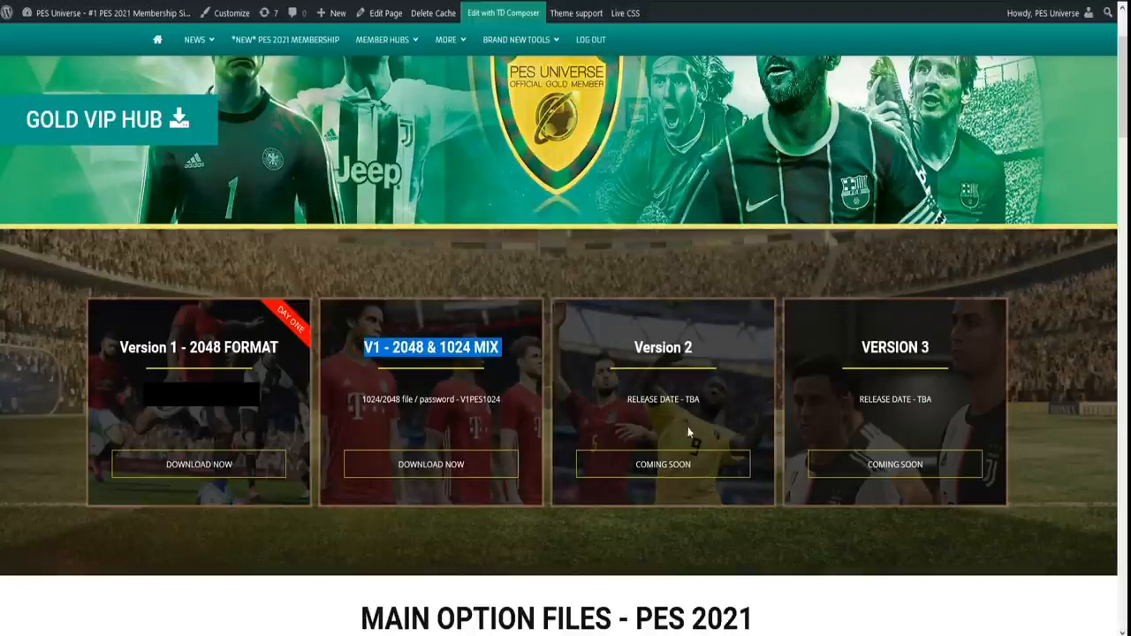
{"action": "mouse_move", "coordinate": [315, 443]}
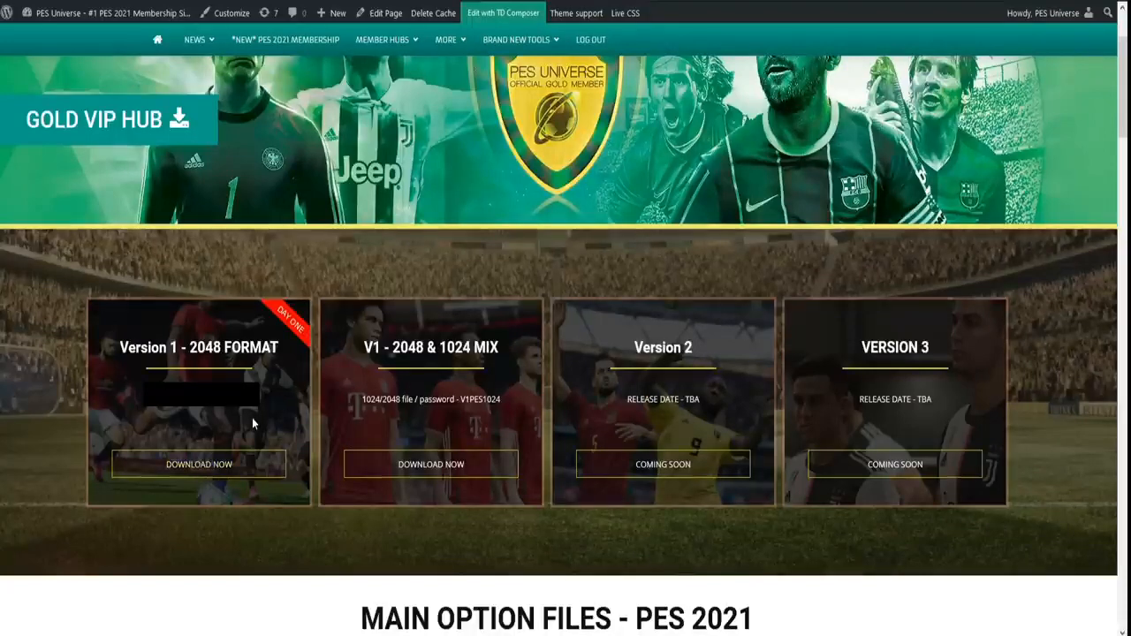
{"action": "mouse_move", "coordinate": [357, 388]}
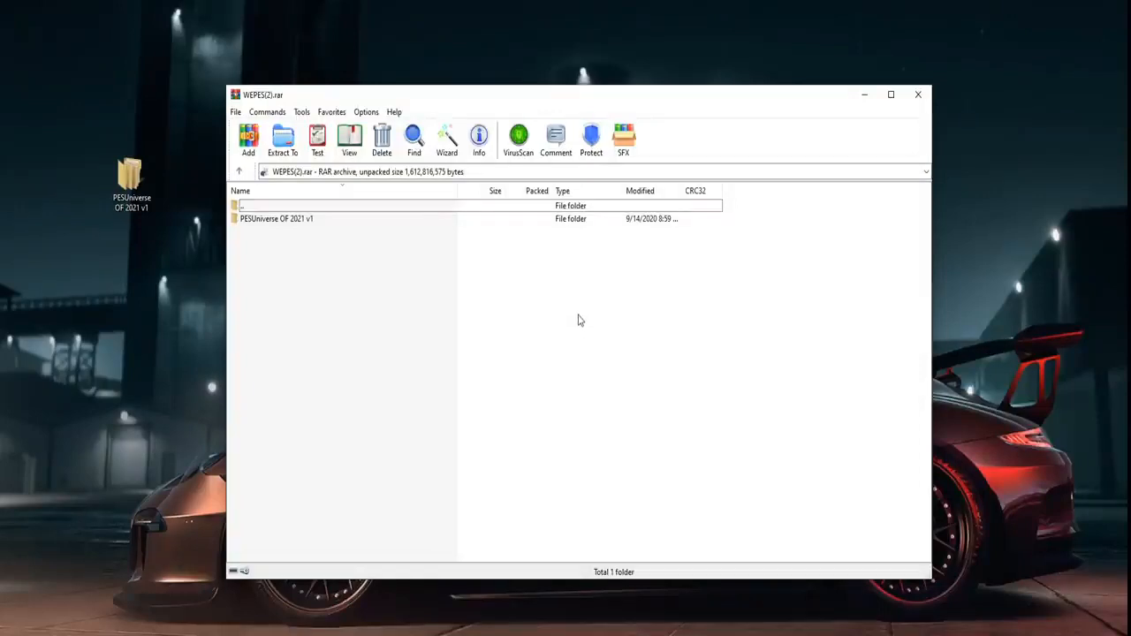
{"action": "mouse_move", "coordinate": [385, 413]}
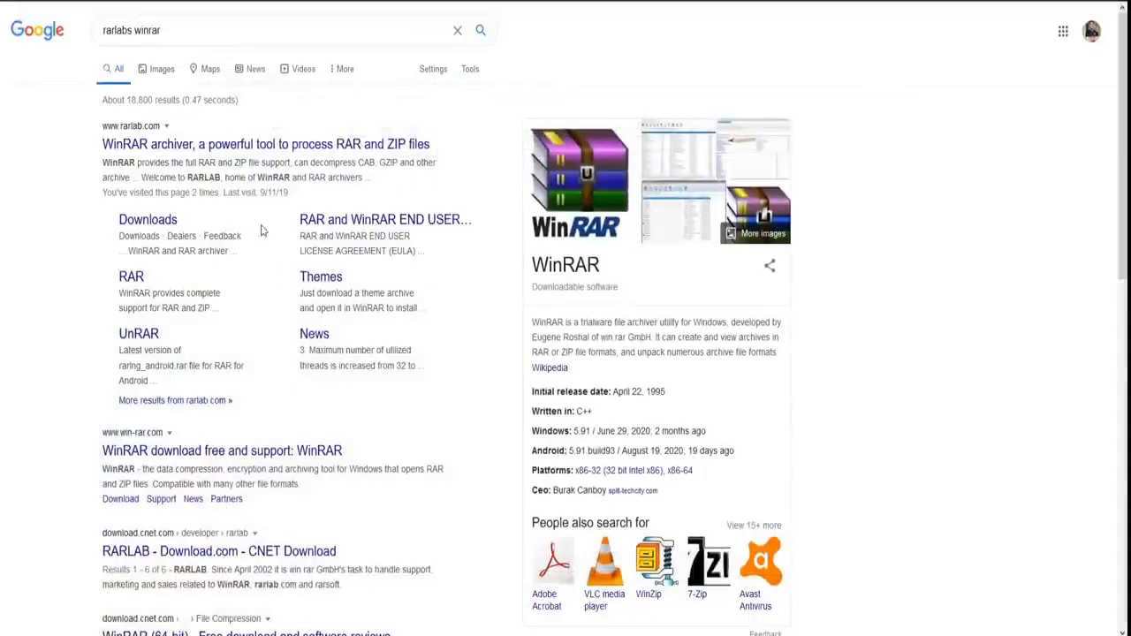
{"action": "mouse_move", "coordinate": [124, 130]}
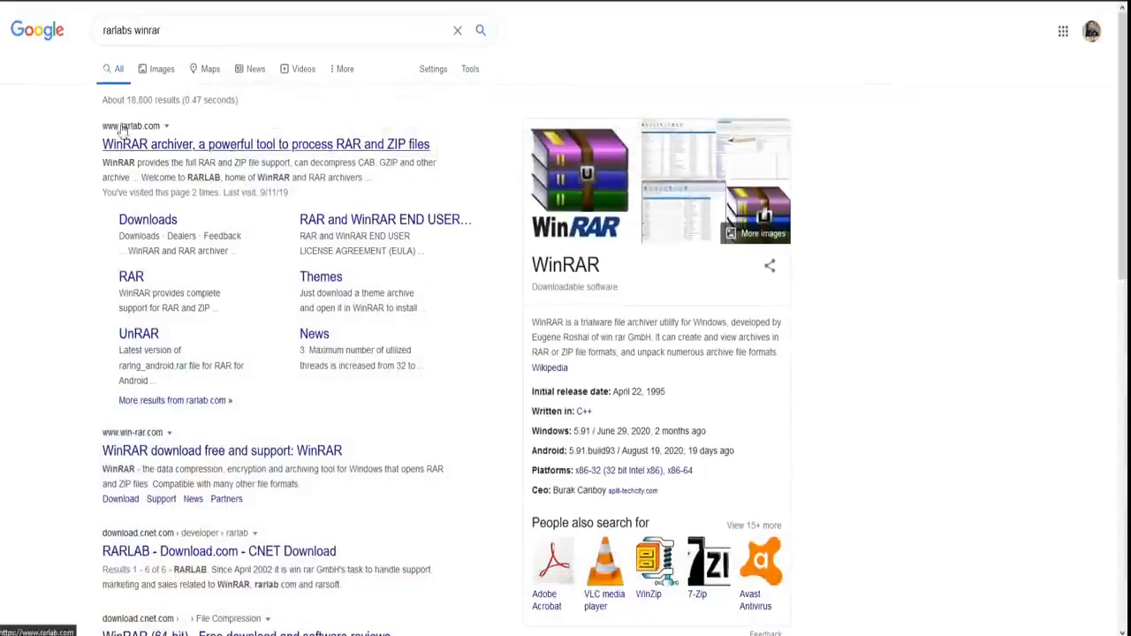
{"action": "mouse_move", "coordinate": [159, 151]}
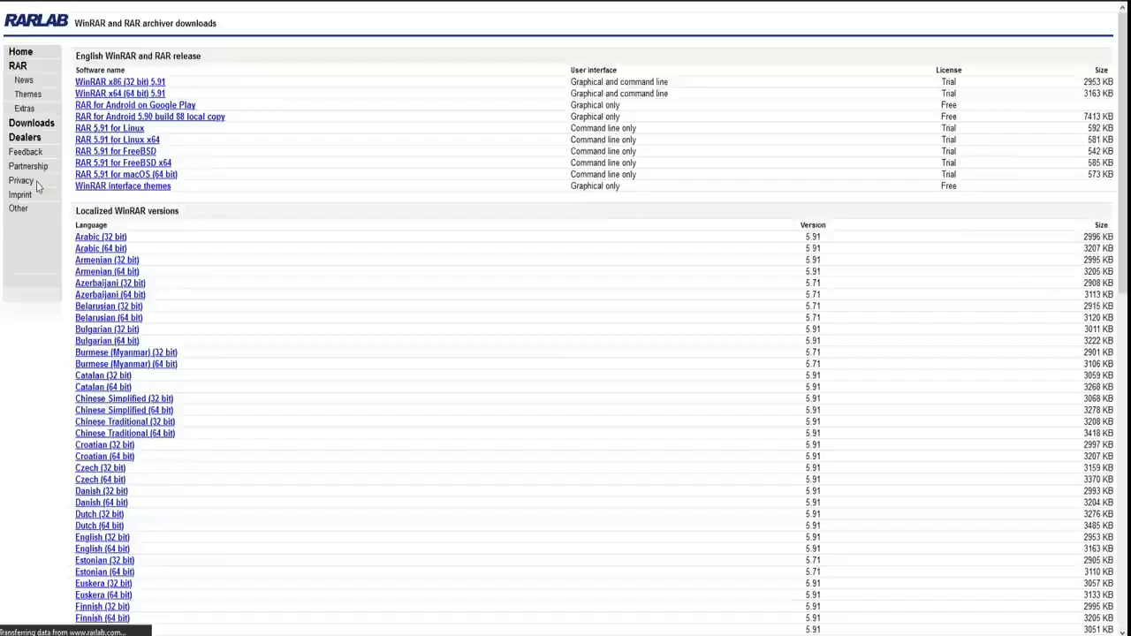
Scroll through the RARLAB WinRAR downloads list of English and localized versions.
{"action": "scroll", "scroll_direction": "down", "scroll_amount": 3}
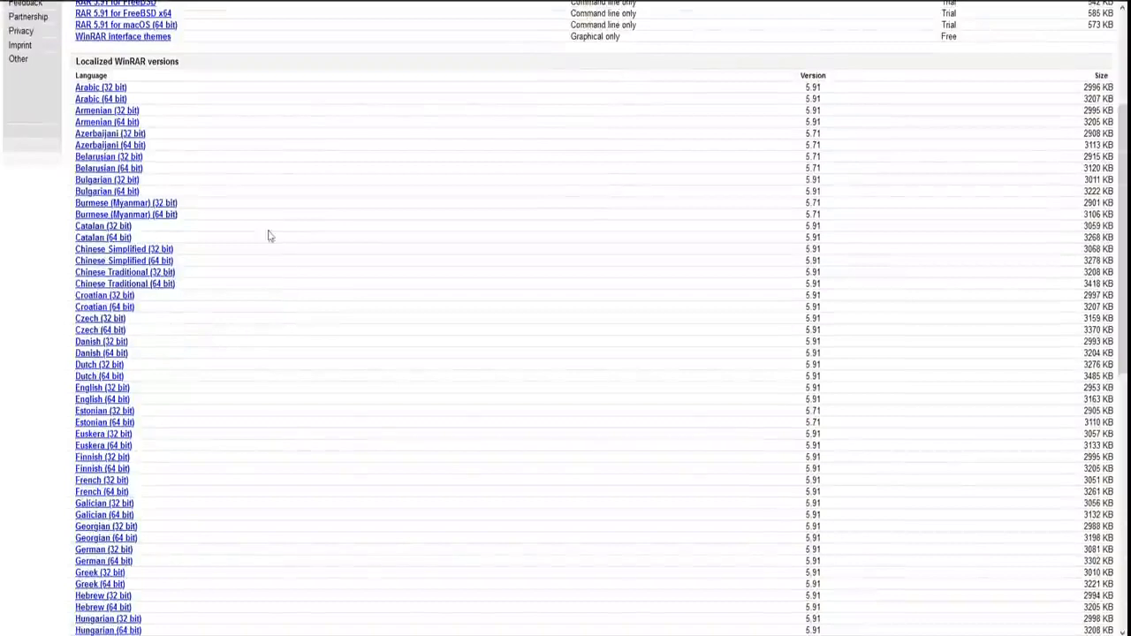
{"action": "mouse_move", "coordinate": [104, 410]}
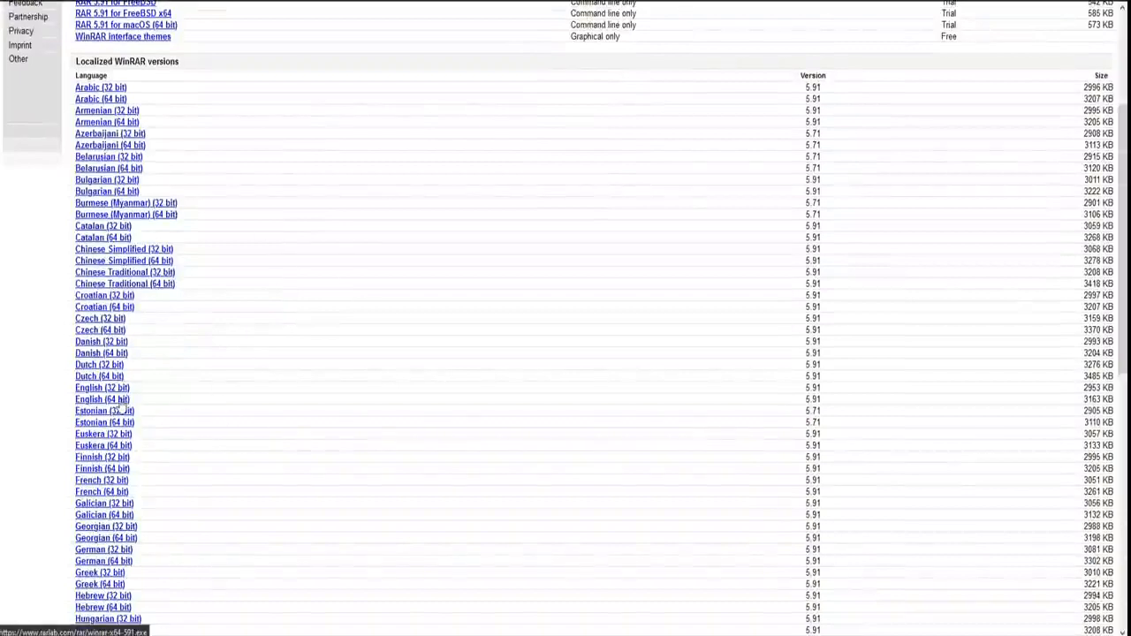
{"action": "scroll", "scroll_direction": "up", "scroll_amount": 3}
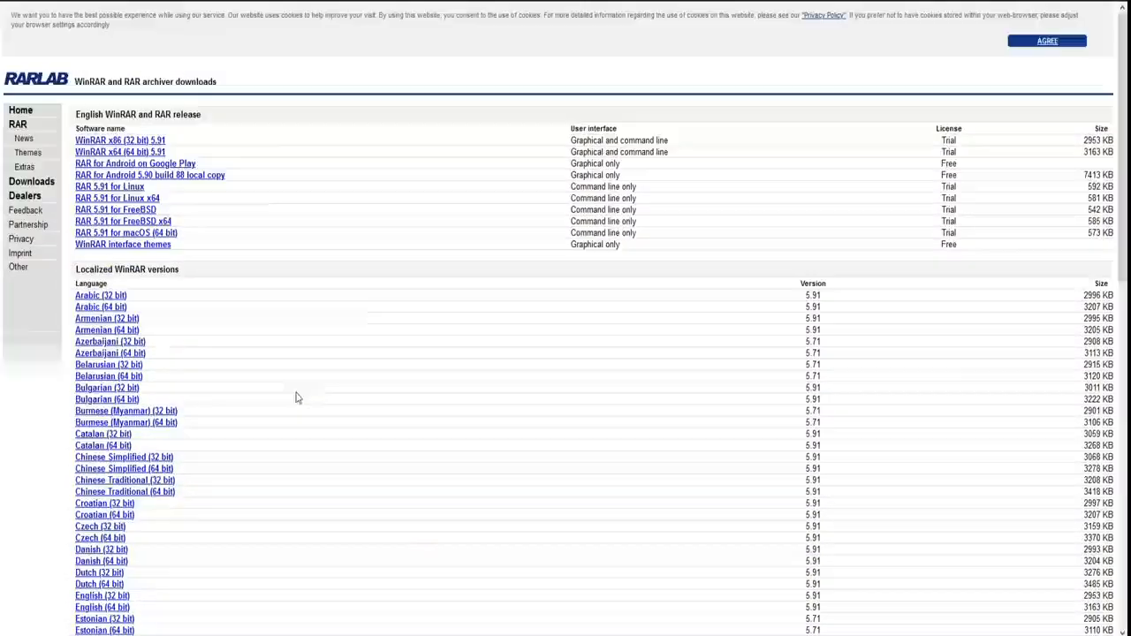
{"action": "mouse_move", "coordinate": [868, 244]}
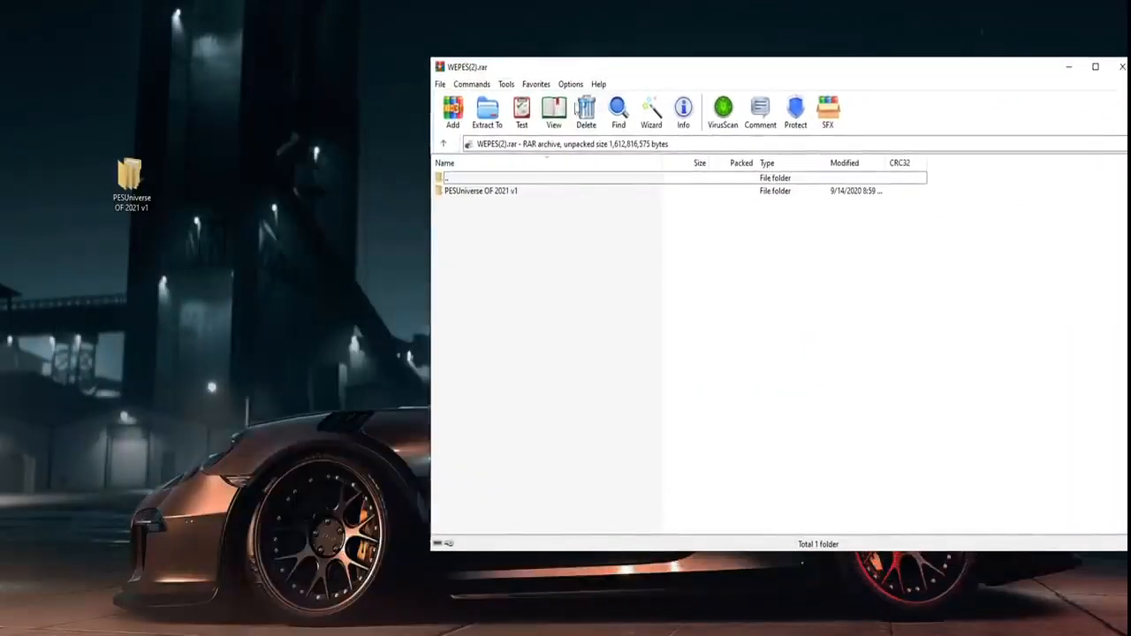
{"action": "left_click", "coordinate": [481, 191]}
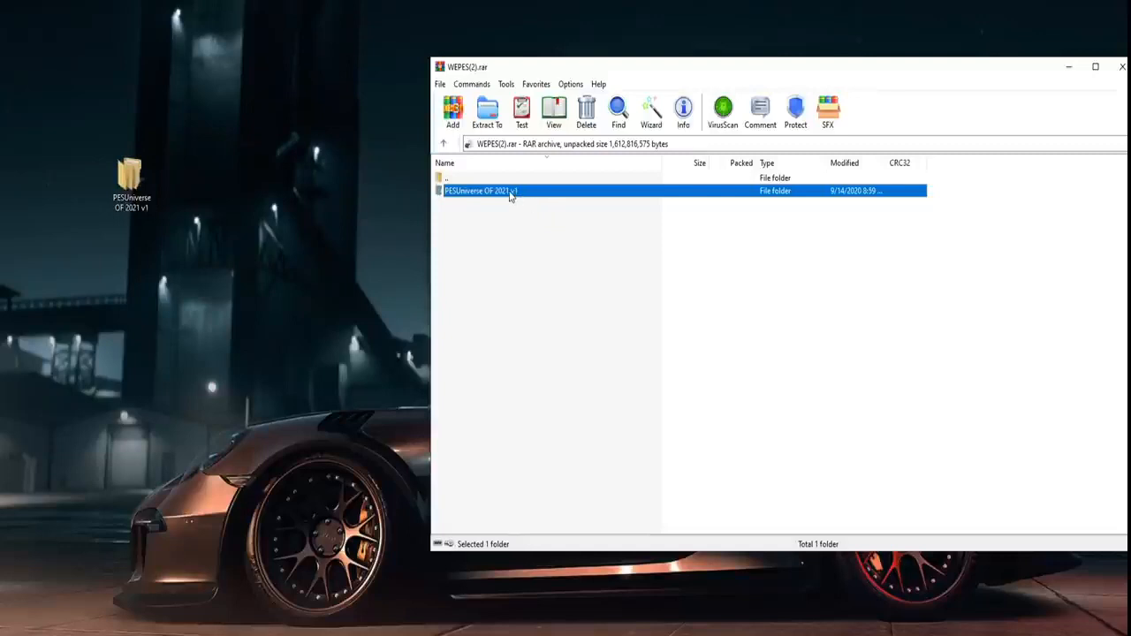
{"action": "double_click", "coordinate": [481, 191]}
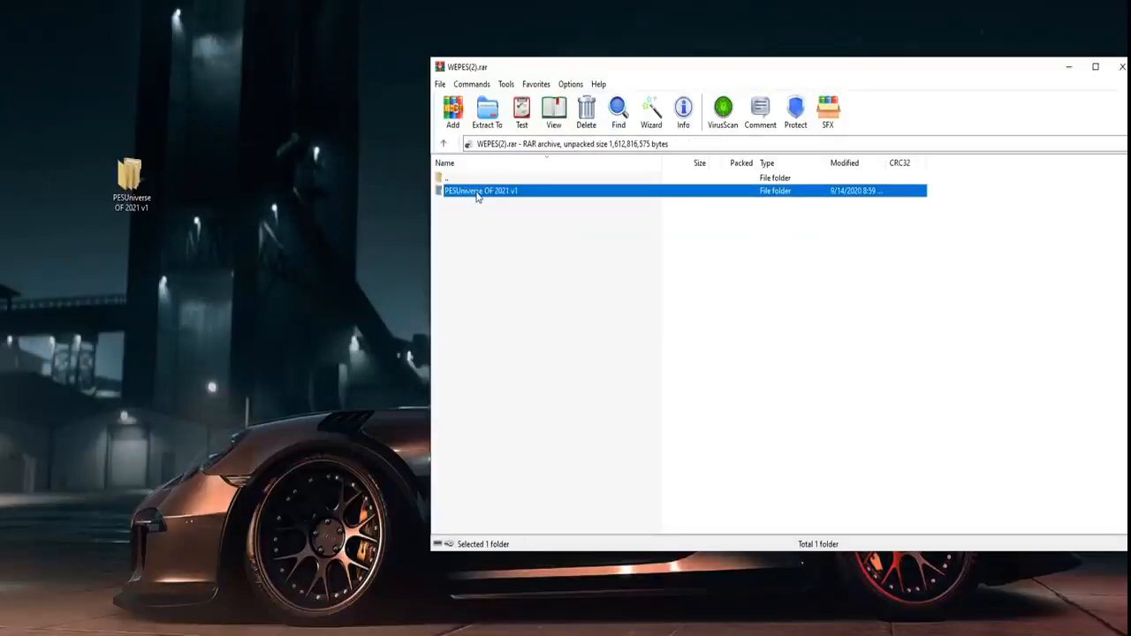
{"action": "mouse_move", "coordinate": [568, 356]}
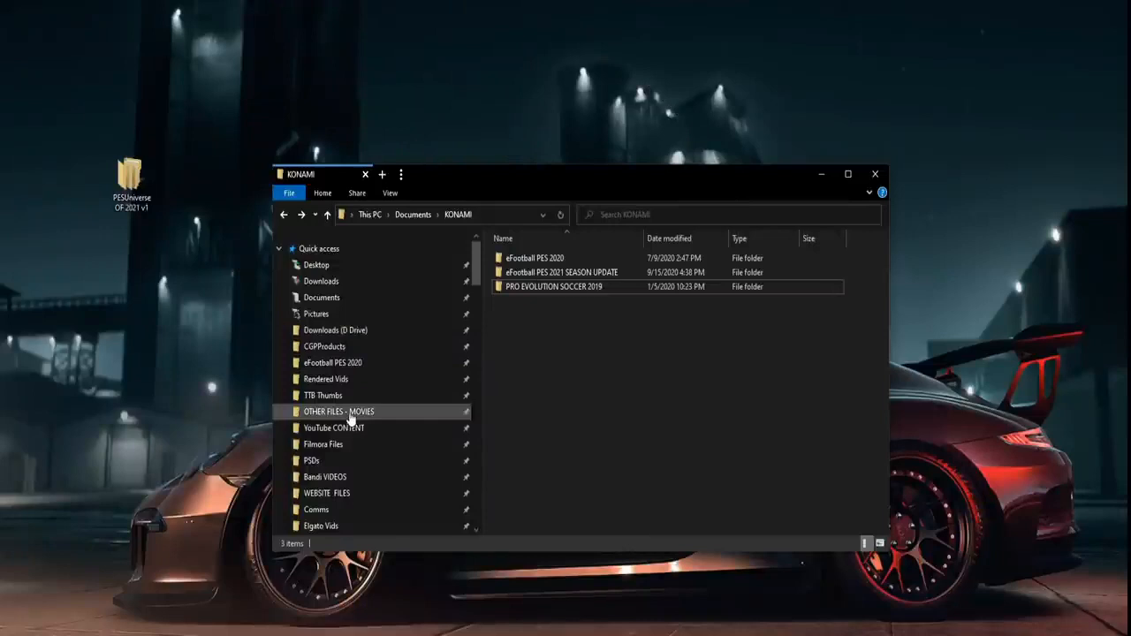
Browse Documents > KONAMI > eFootball PES 2021 SEASON UPDATE into the WEPES folder.
{"action": "left_click", "coordinate": [321, 297]}
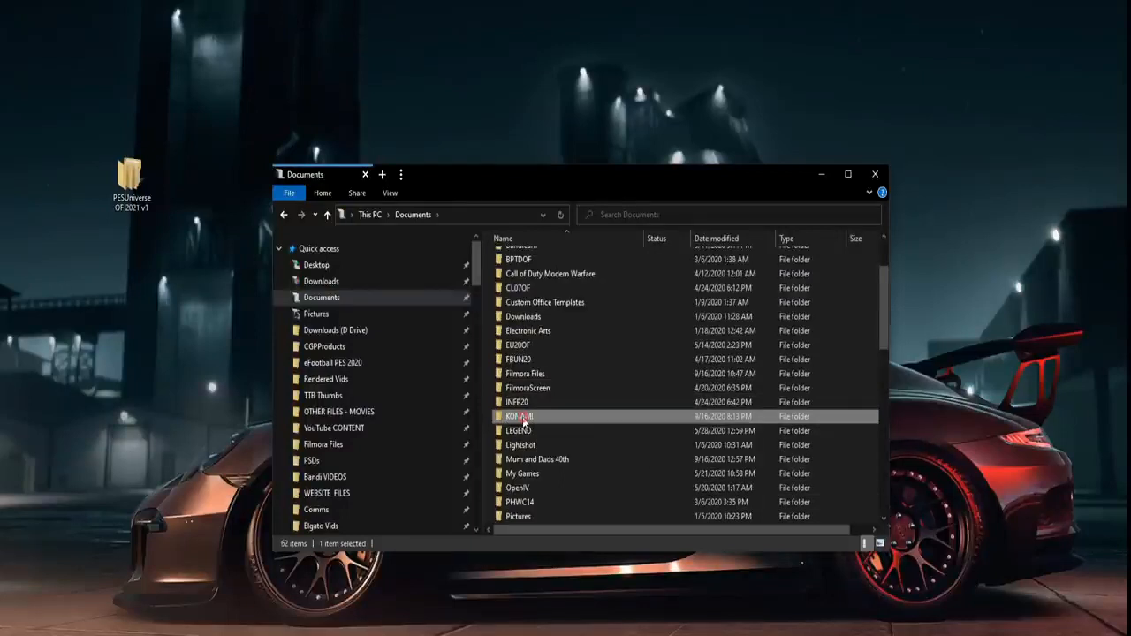
{"action": "double_click", "coordinate": [519, 417]}
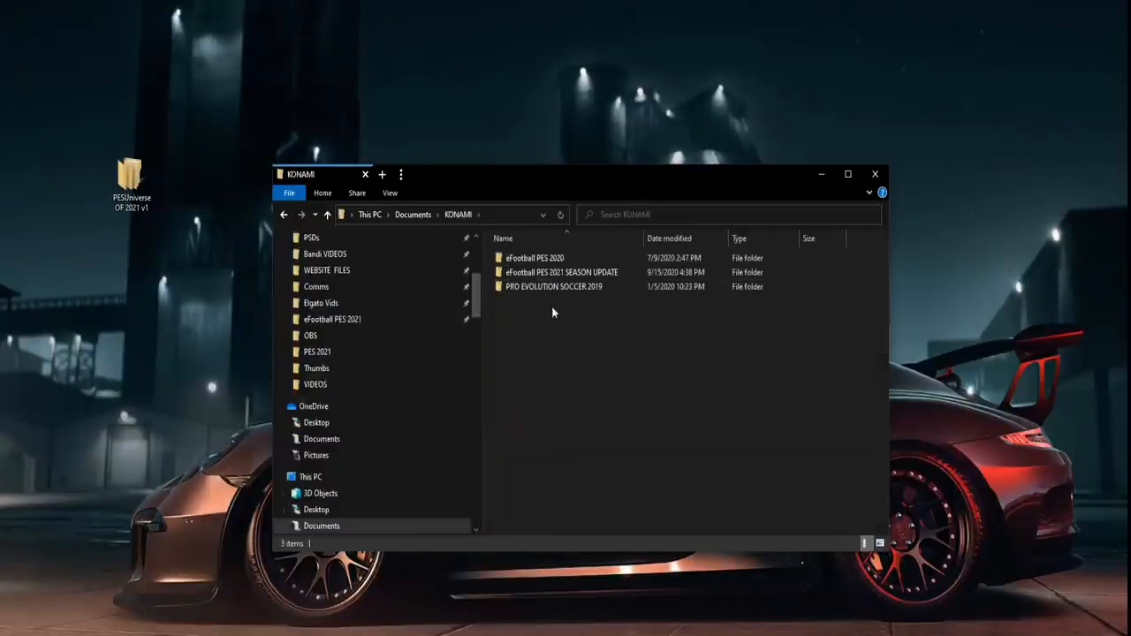
{"action": "mouse_move", "coordinate": [581, 382]}
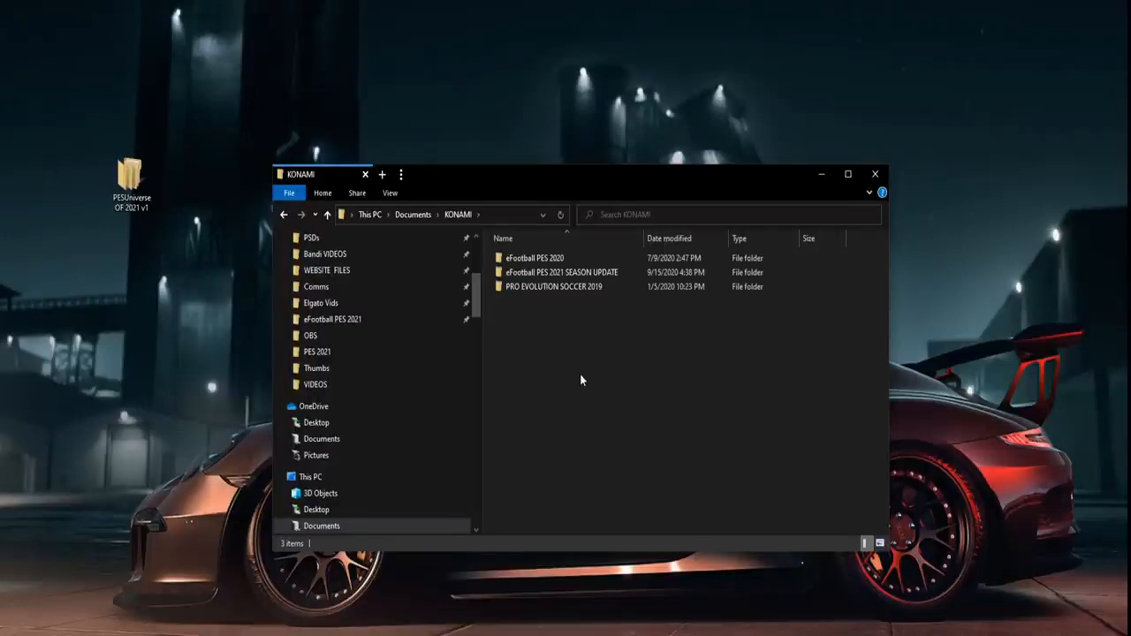
{"action": "left_click", "coordinate": [533, 258]}
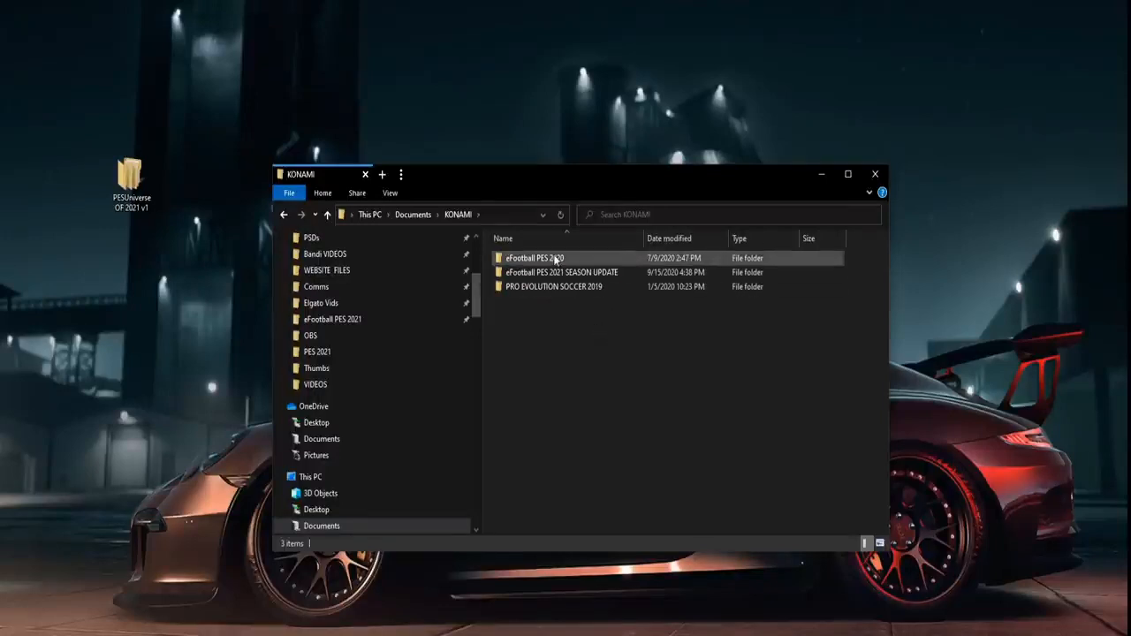
{"action": "left_click", "coordinate": [562, 272]}
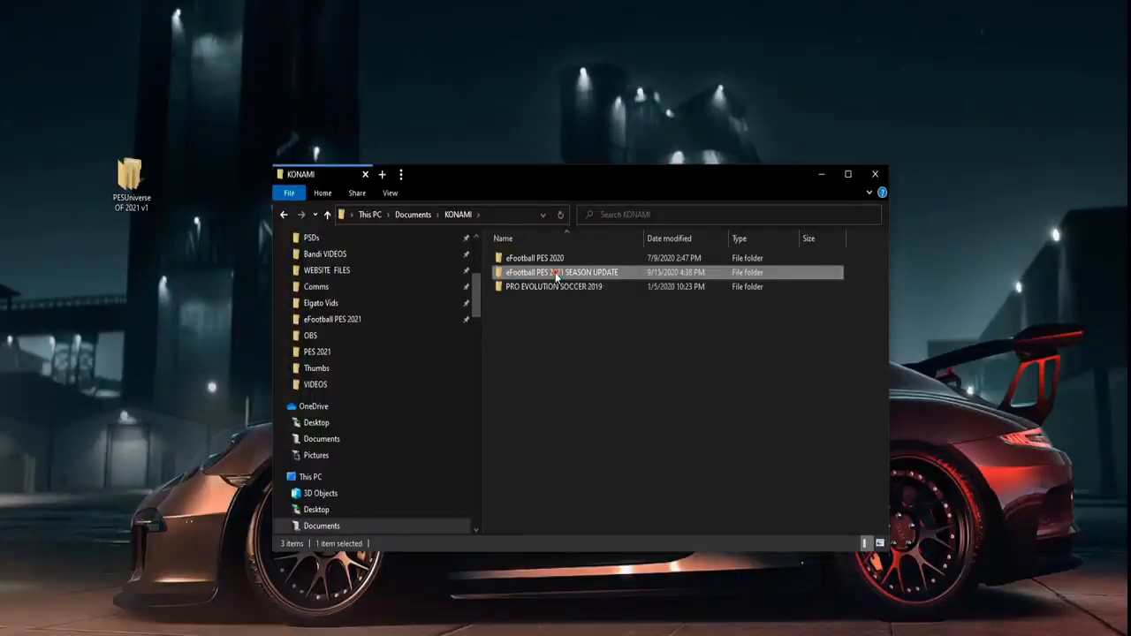
{"action": "double_click", "coordinate": [562, 273]}
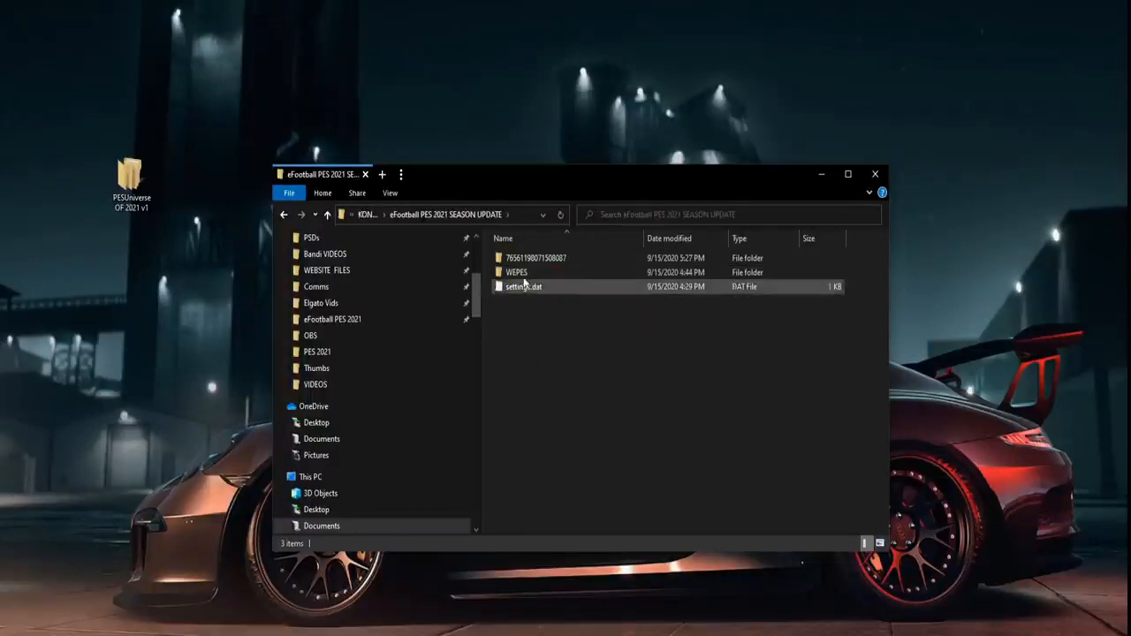
{"action": "double_click", "coordinate": [516, 272]}
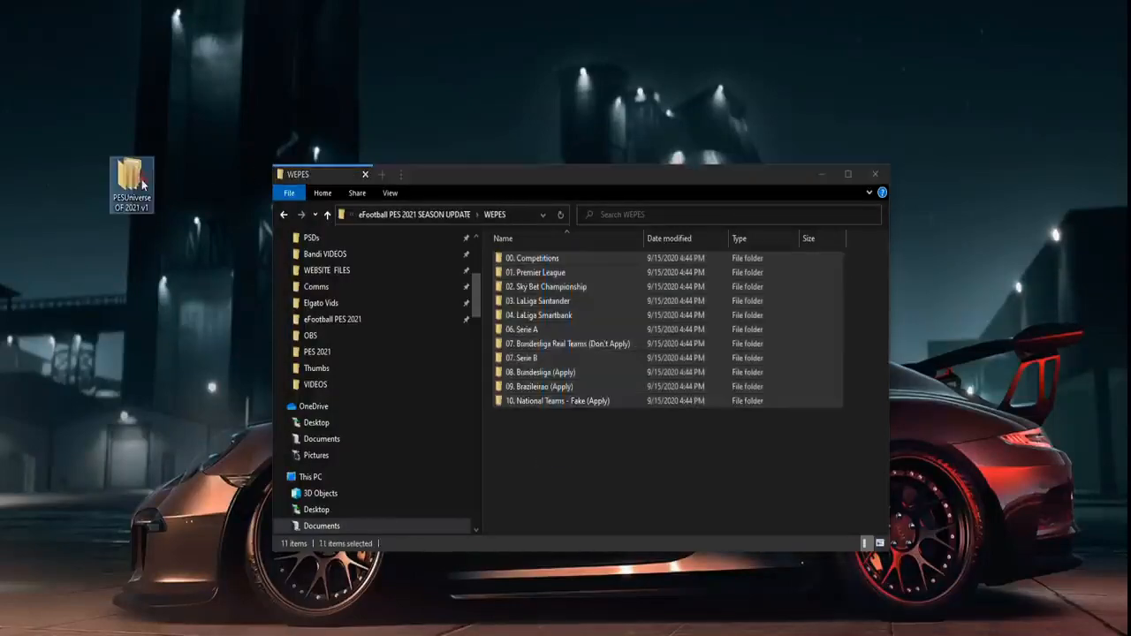
Go back up to the season update folder and reopen WEPES showing the league folders.
{"action": "double_click", "coordinate": [131, 183]}
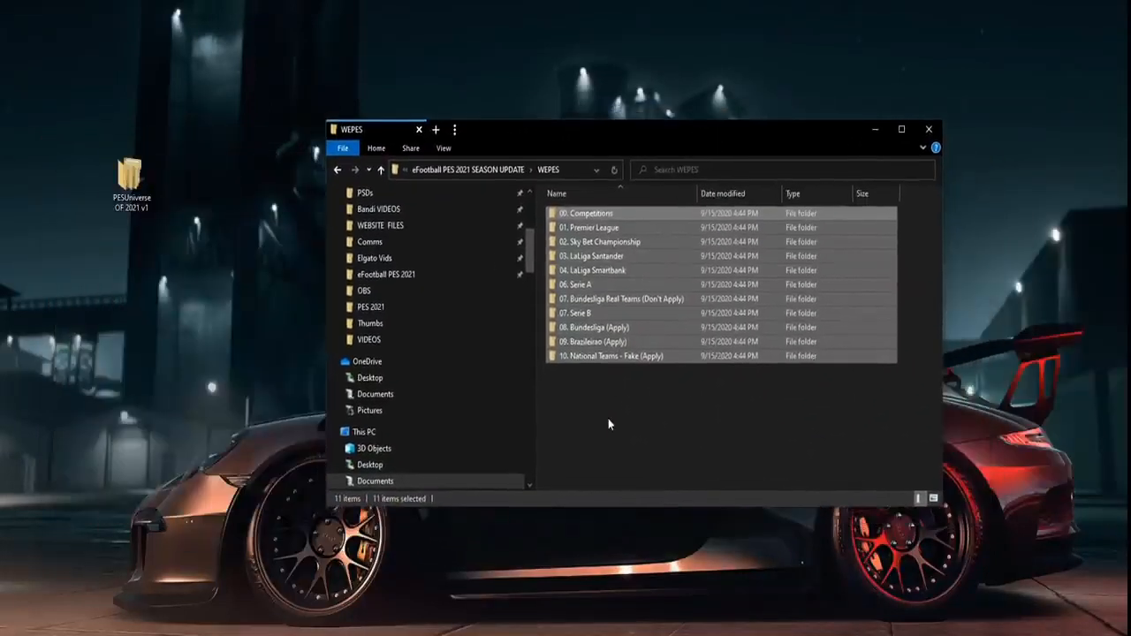
{"action": "left_click", "coordinate": [381, 170]}
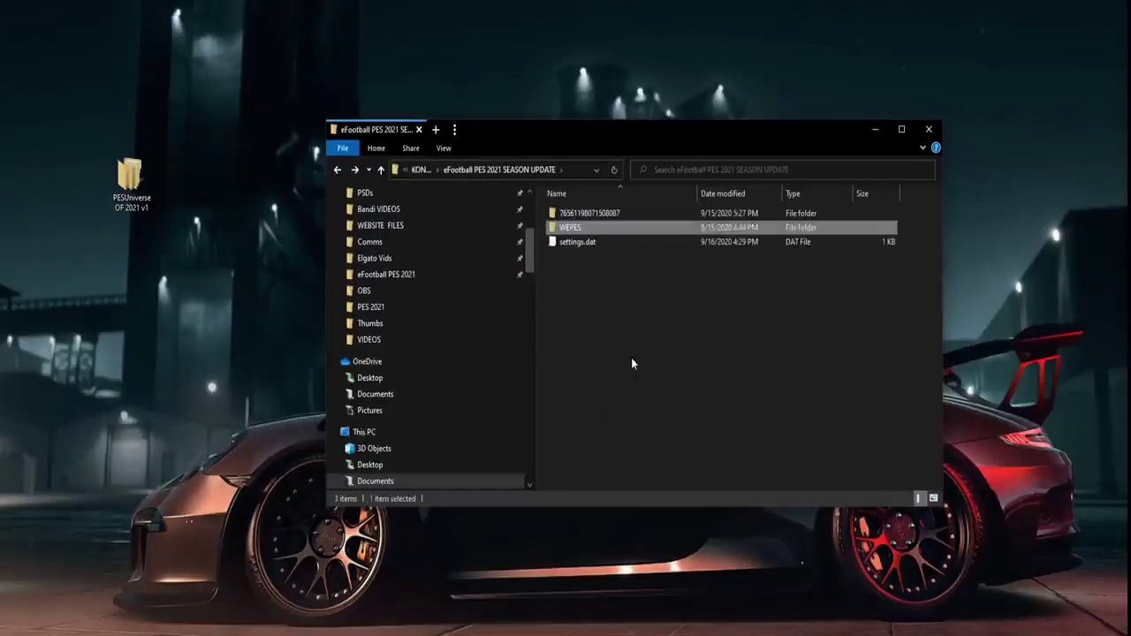
{"action": "mouse_move", "coordinate": [569, 226]}
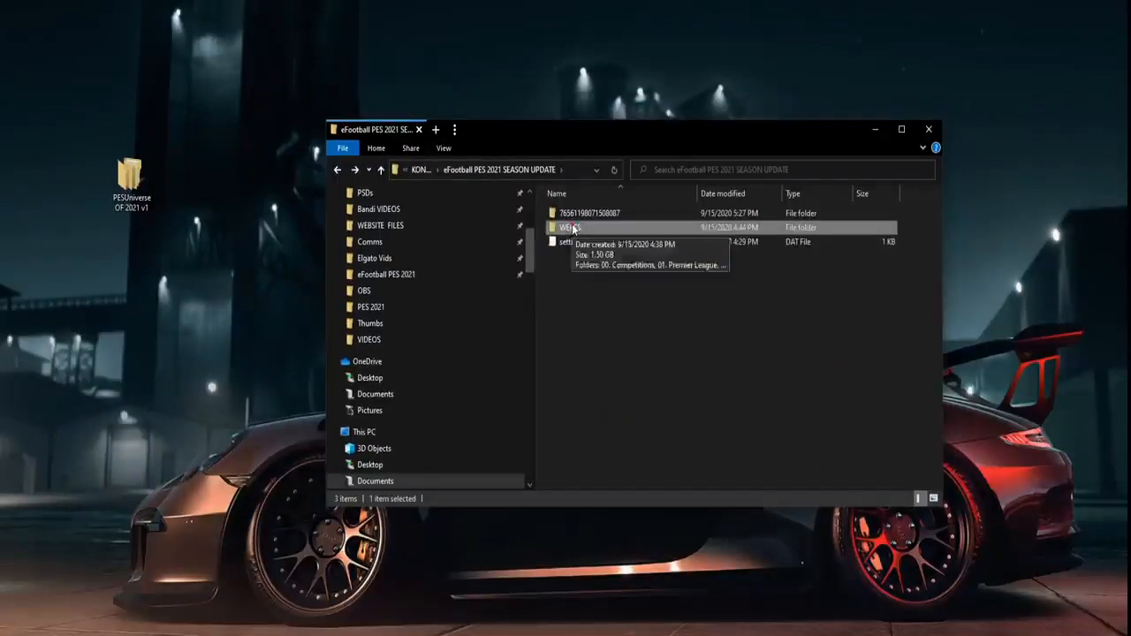
{"action": "double_click", "coordinate": [569, 226]}
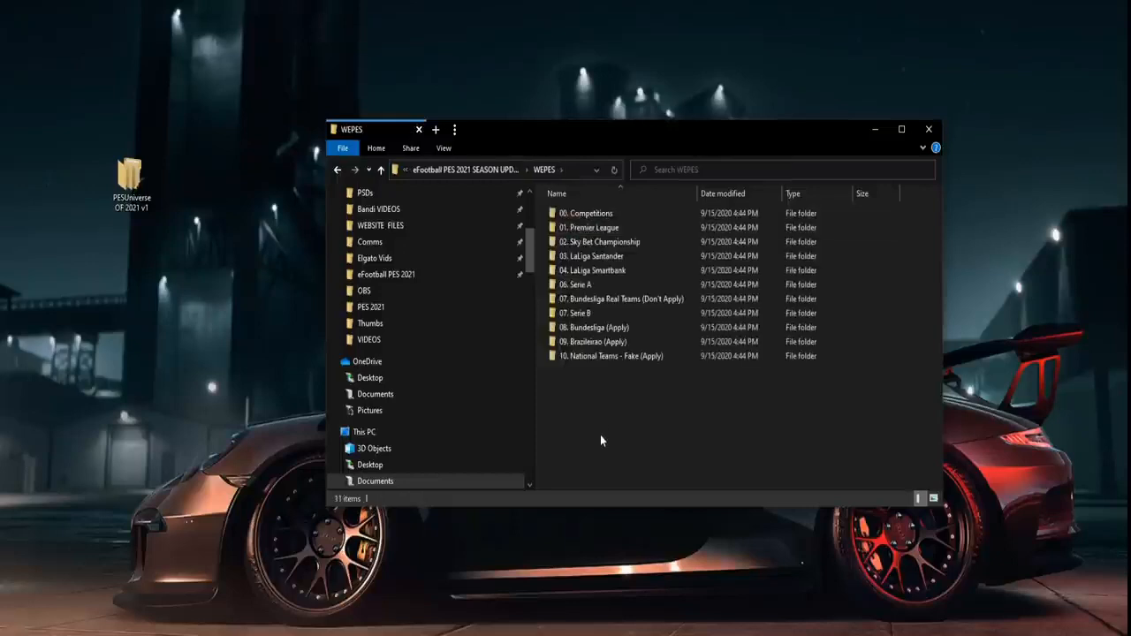
{"action": "left_click", "coordinate": [592, 226]}
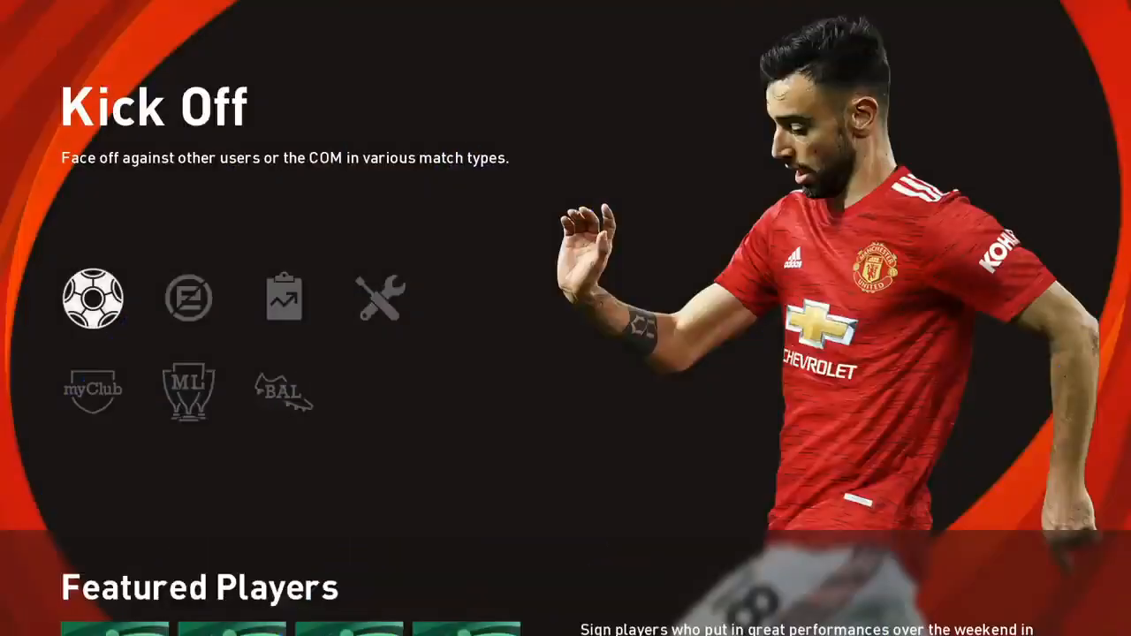
Move from Kick Off to the Edit section and choose Import/Export.
{"action": "left_click", "coordinate": [187, 297]}
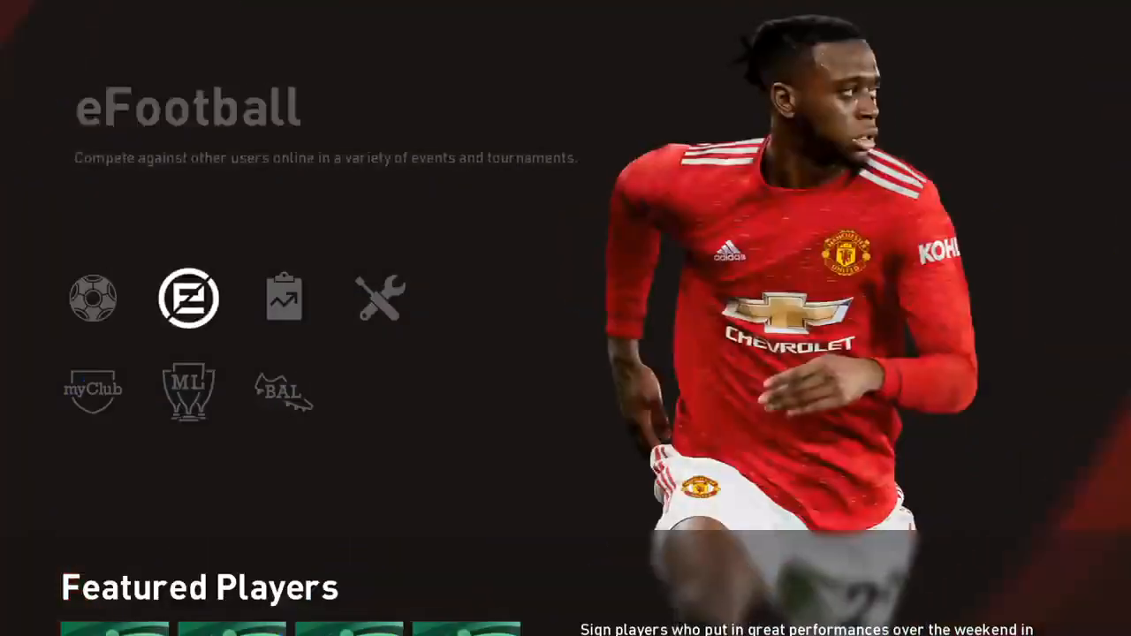
{"action": "left_click", "coordinate": [378, 297]}
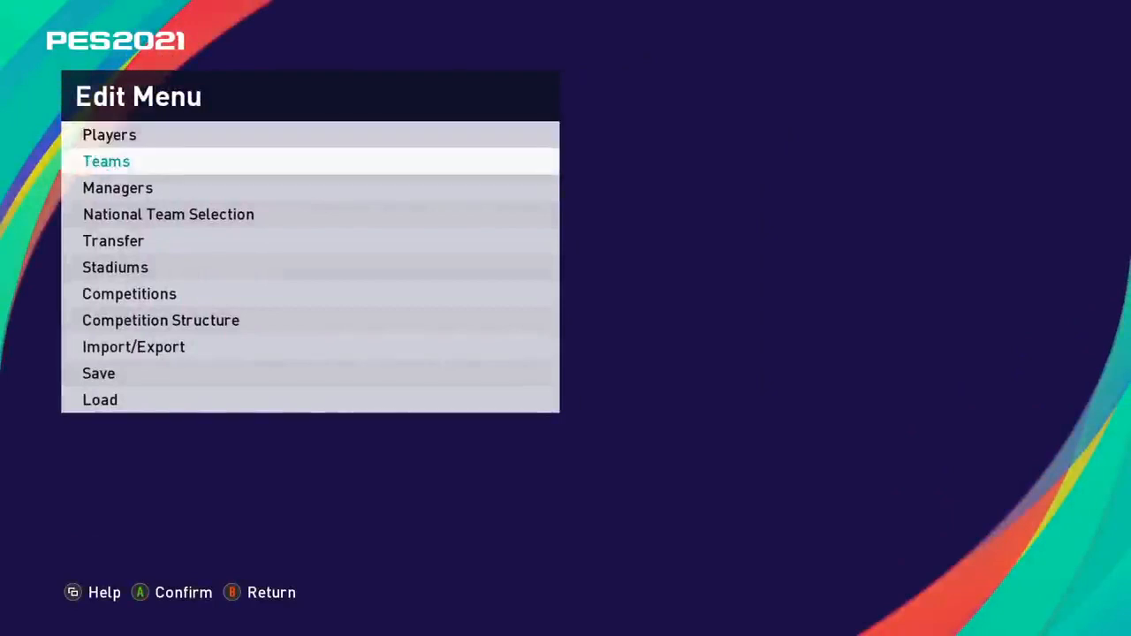
{"action": "left_click", "coordinate": [135, 347]}
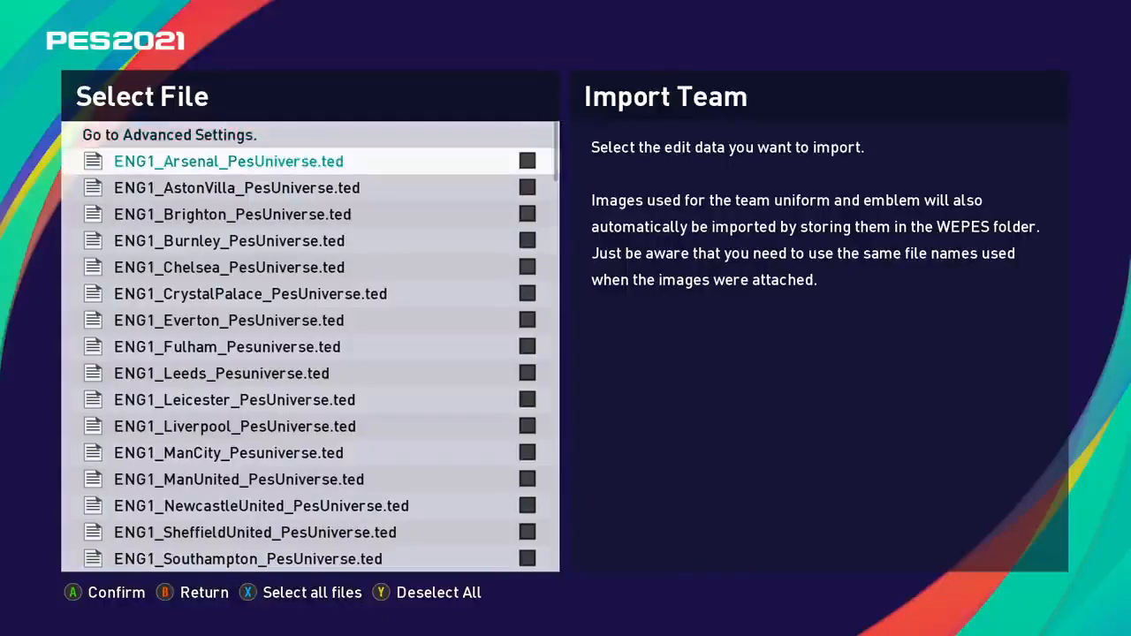
Select all team files in Import Team and go to Advanced Settings.
{"action": "scroll", "scroll_direction": "down", "scroll_amount": 3}
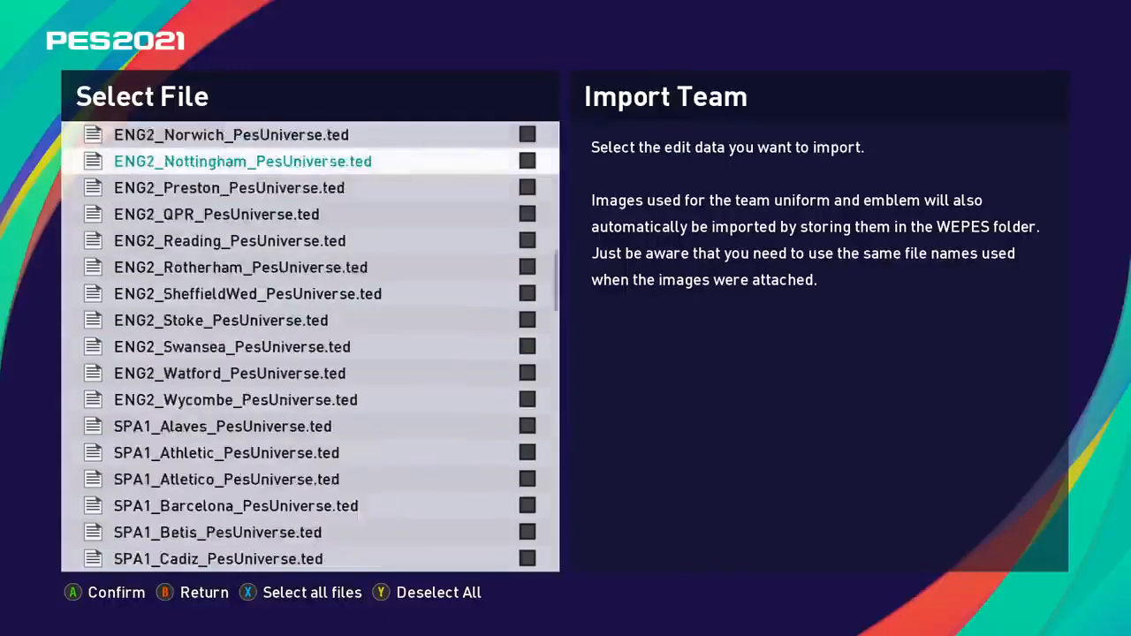
{"action": "scroll", "scroll_direction": "down", "scroll_amount": 3}
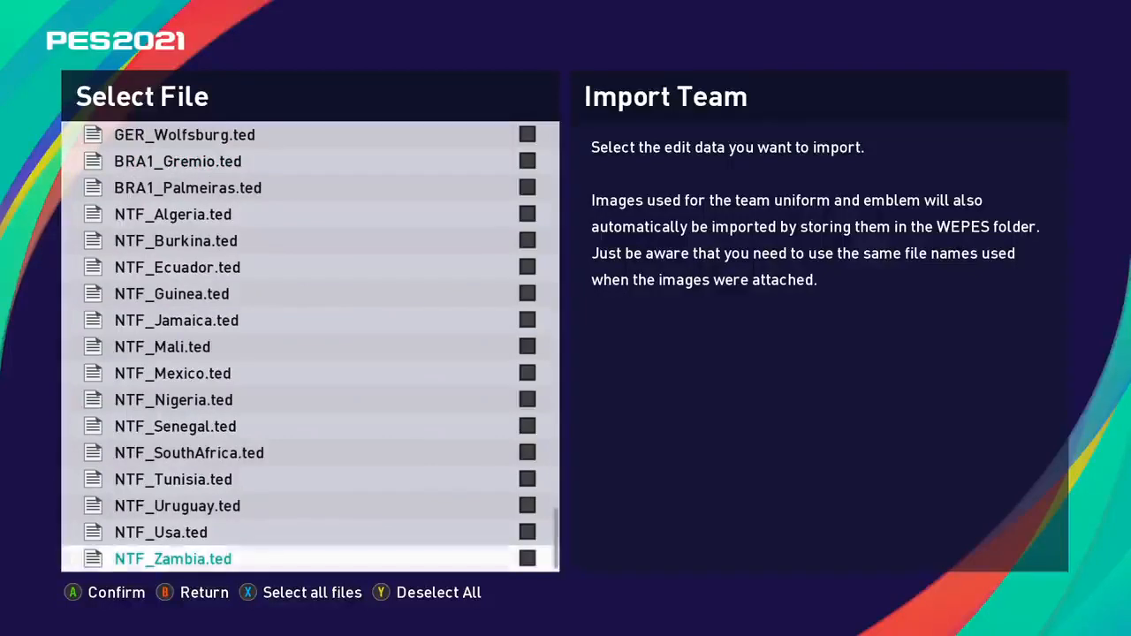
{"action": "scroll", "scroll_direction": "up", "scroll_amount": 3}
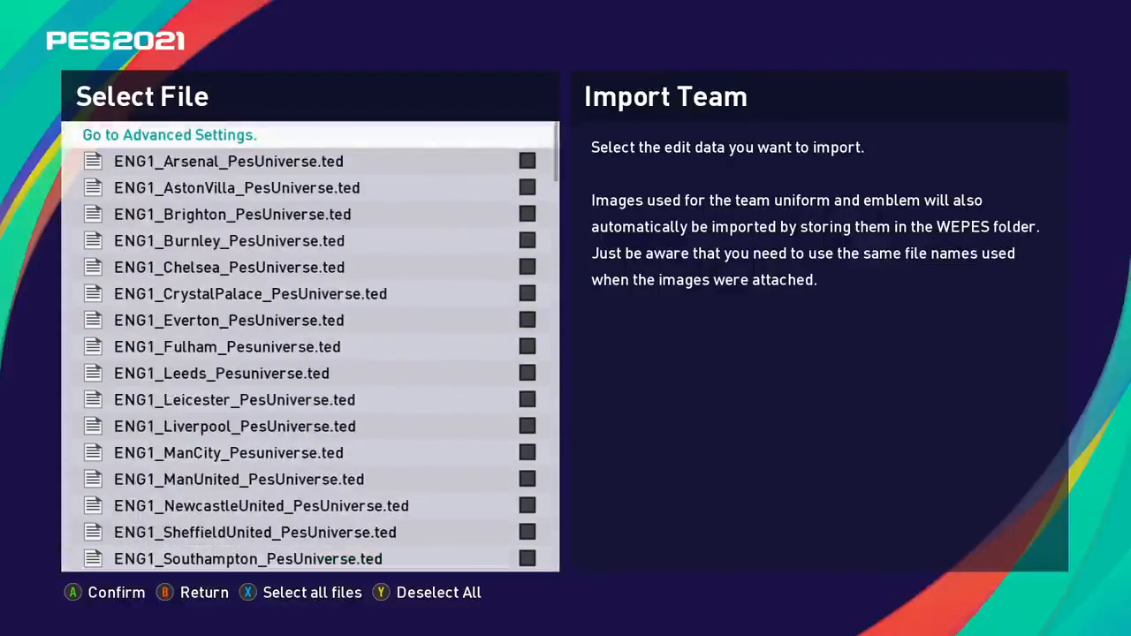
{"action": "left_click", "coordinate": [311, 592]}
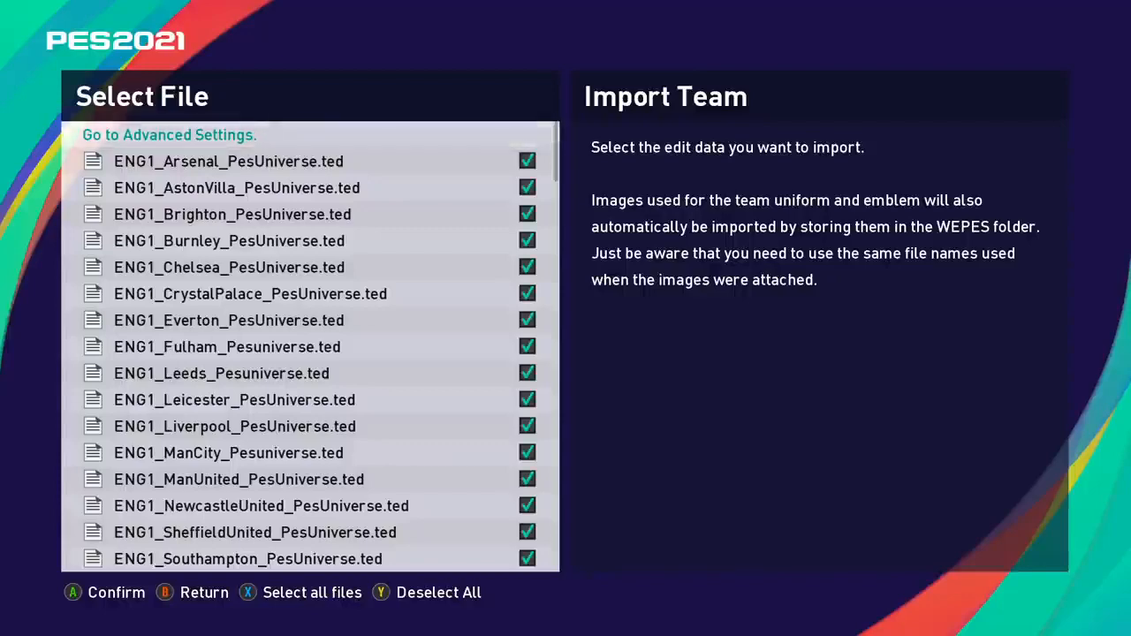
{"action": "scroll", "scroll_direction": "down", "scroll_amount": 3}
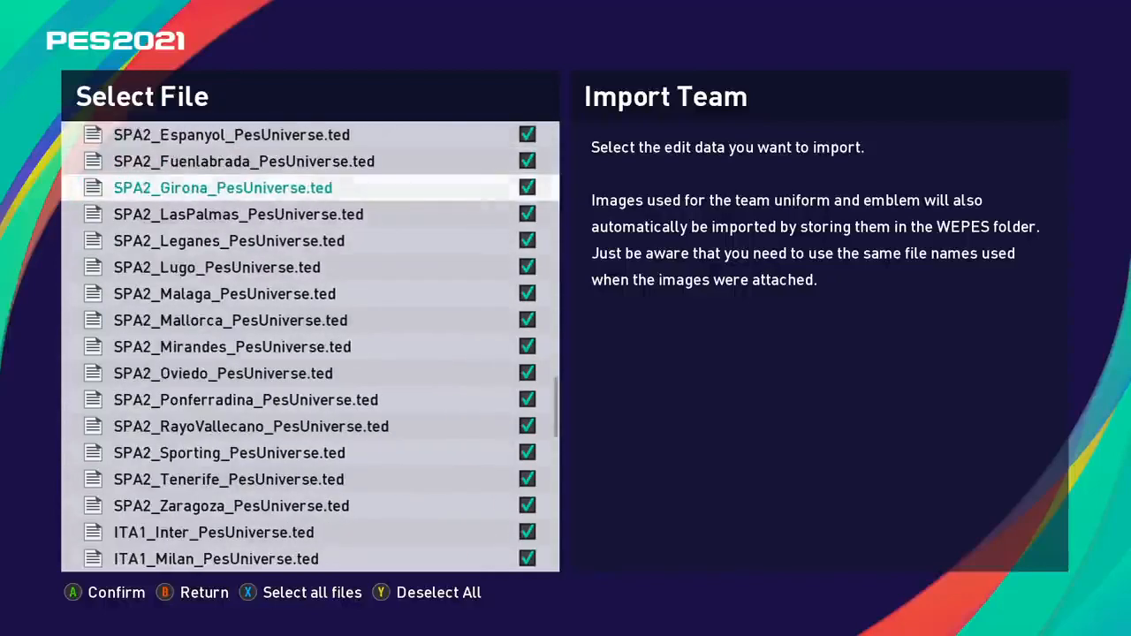
{"action": "scroll", "scroll_direction": "down", "scroll_amount": 3}
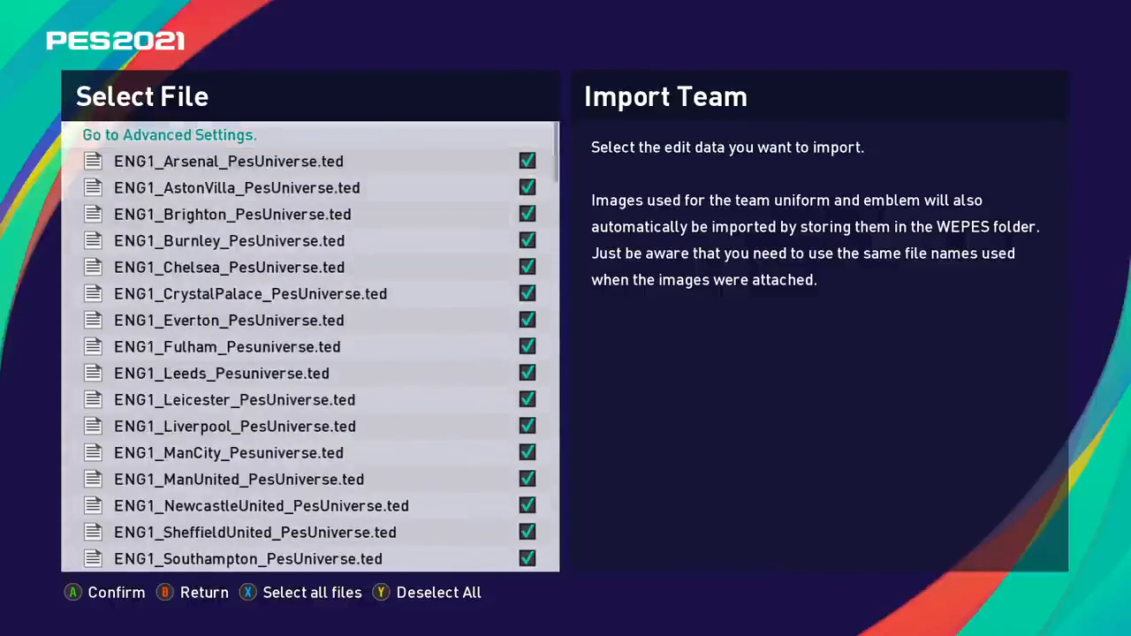
{"action": "left_click", "coordinate": [170, 134]}
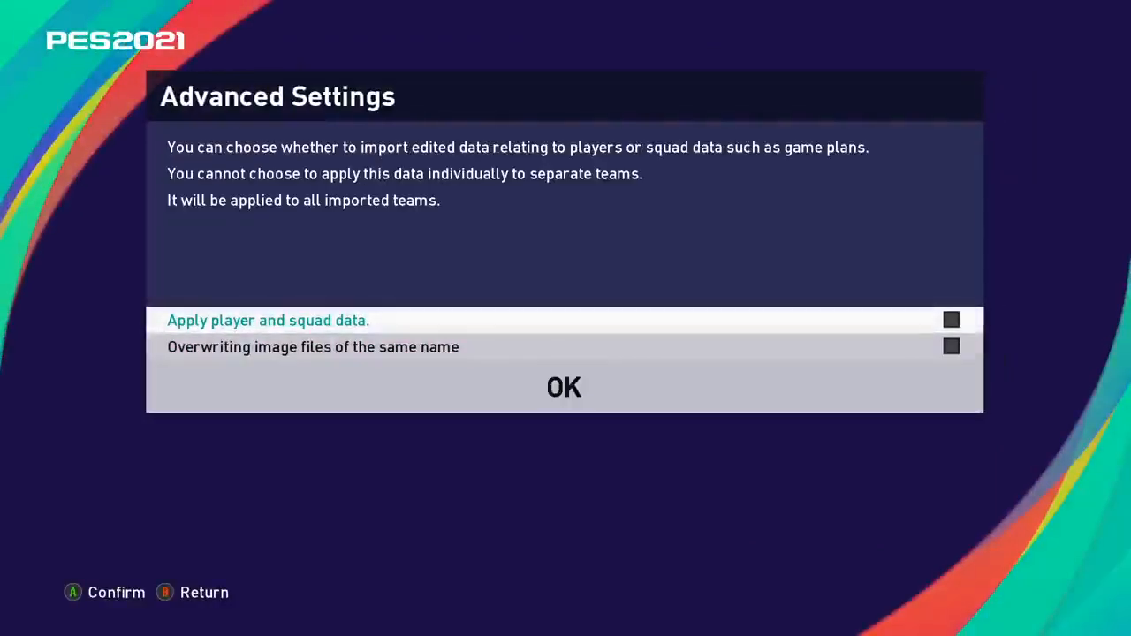
Run the team import with player and squad data unchecked and confirm 'Finished importing data'.
{"action": "left_click", "coordinate": [563, 387]}
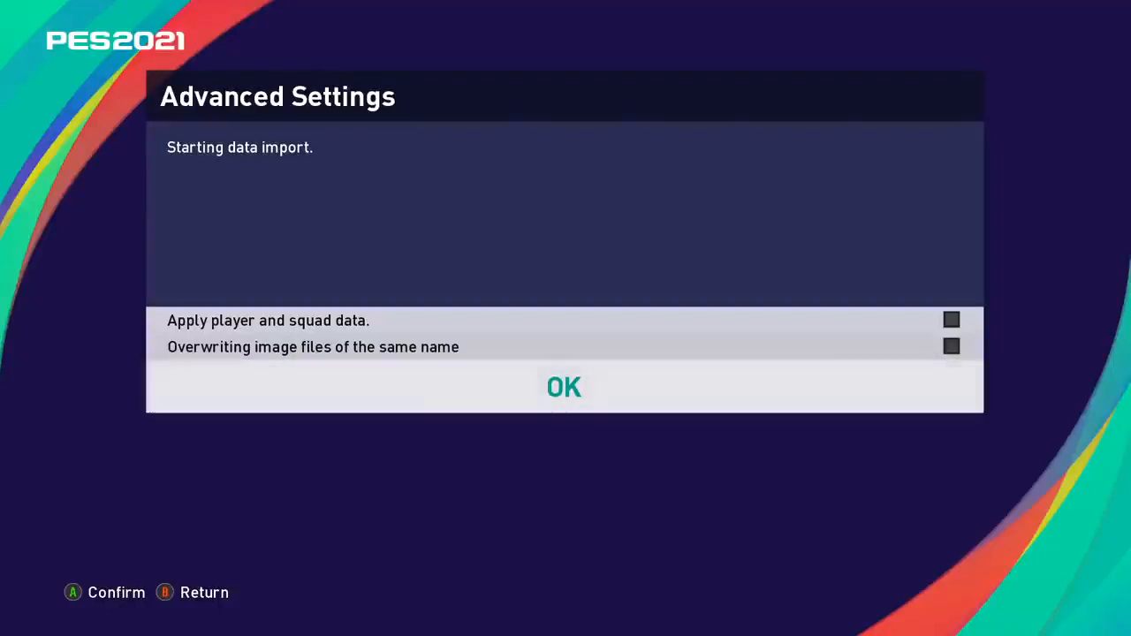
{"action": "left_click", "coordinate": [562, 387]}
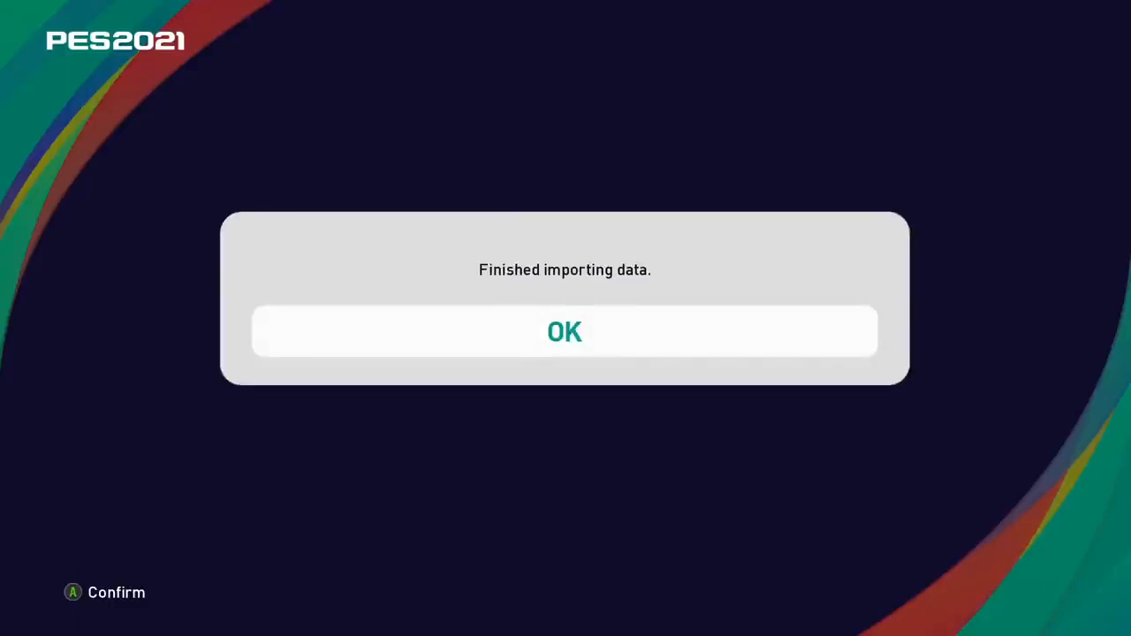
{"action": "left_click", "coordinate": [566, 330]}
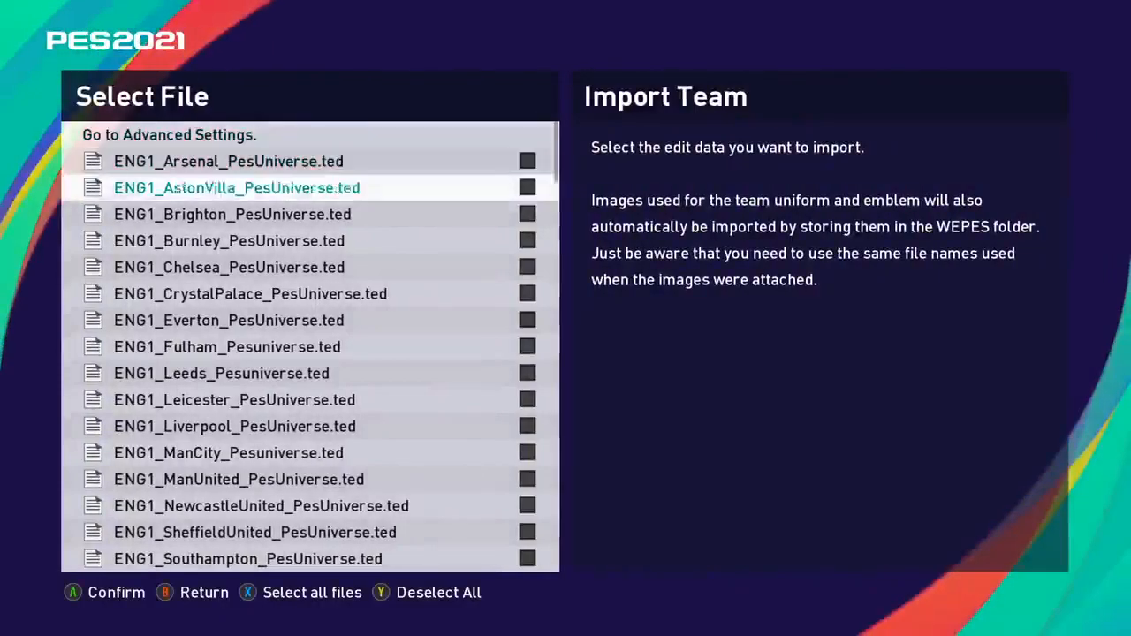
Check the ticked German club and national team files, then go to Advanced Settings.
{"action": "scroll", "scroll_direction": "down", "scroll_amount": 3}
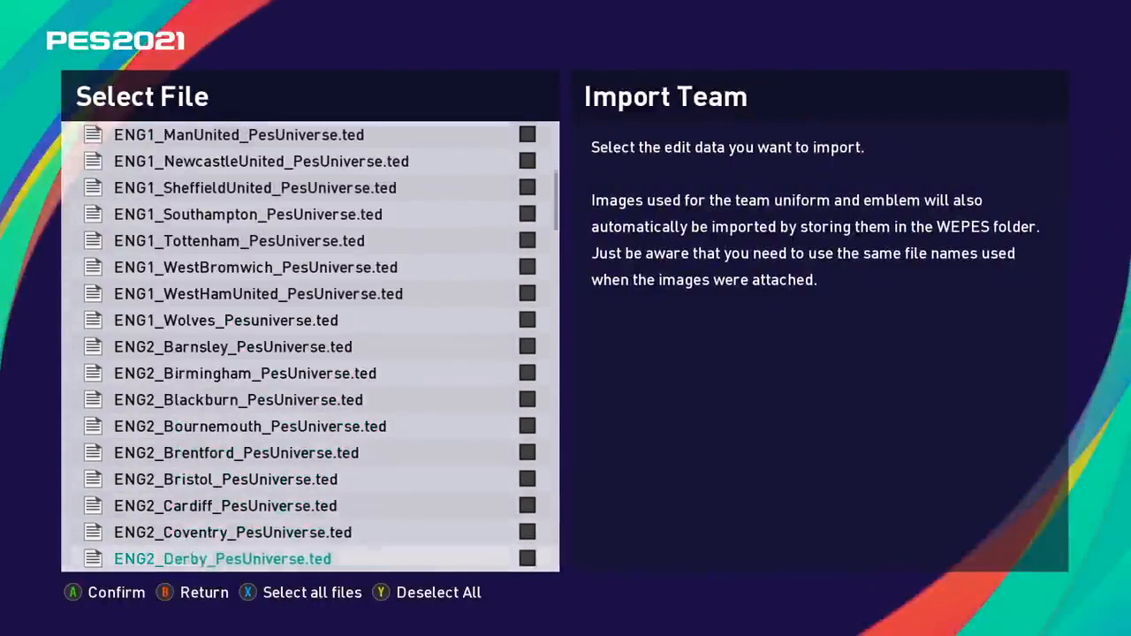
{"action": "scroll", "scroll_direction": "down", "scroll_amount": 3}
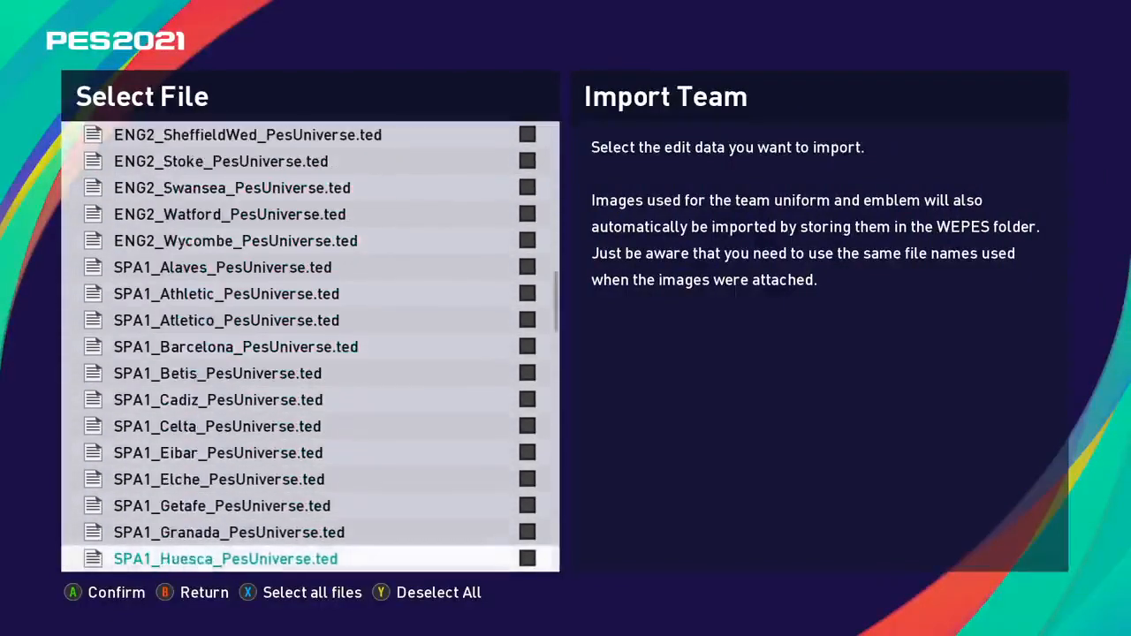
{"action": "scroll", "scroll_direction": "down", "scroll_amount": 3}
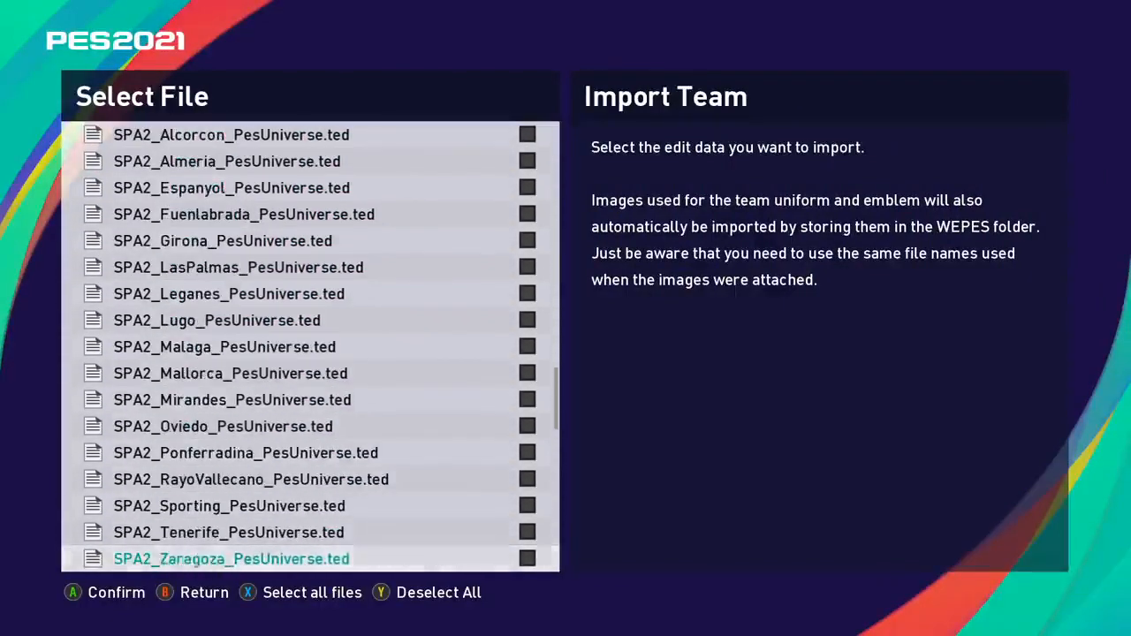
{"action": "scroll", "scroll_direction": "down", "scroll_amount": 3}
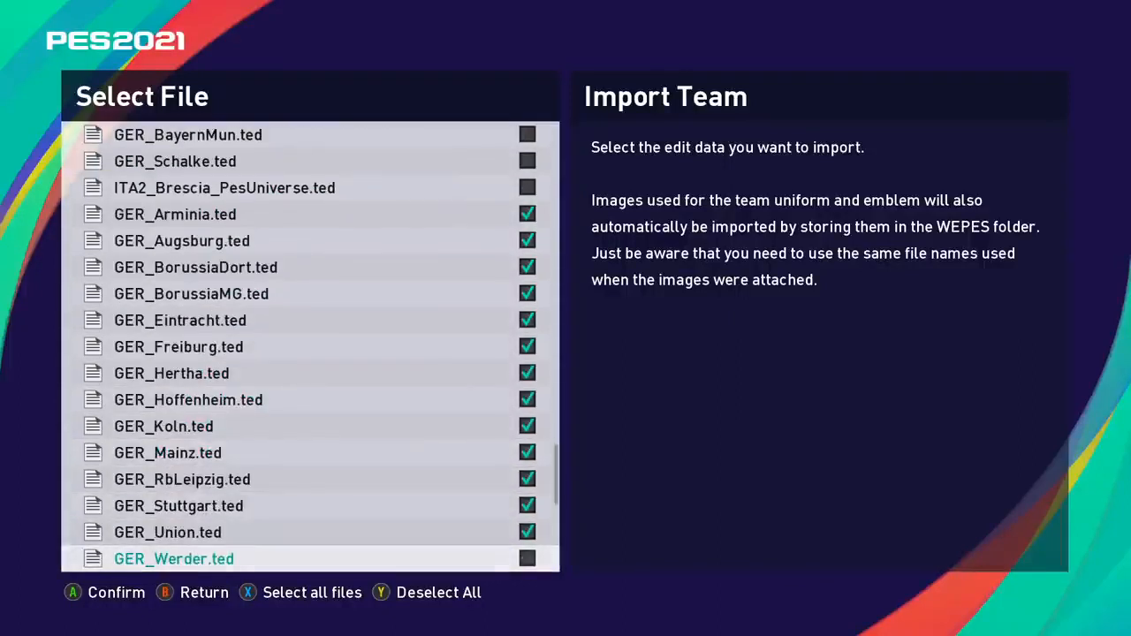
{"action": "scroll", "scroll_direction": "down", "scroll_amount": 3}
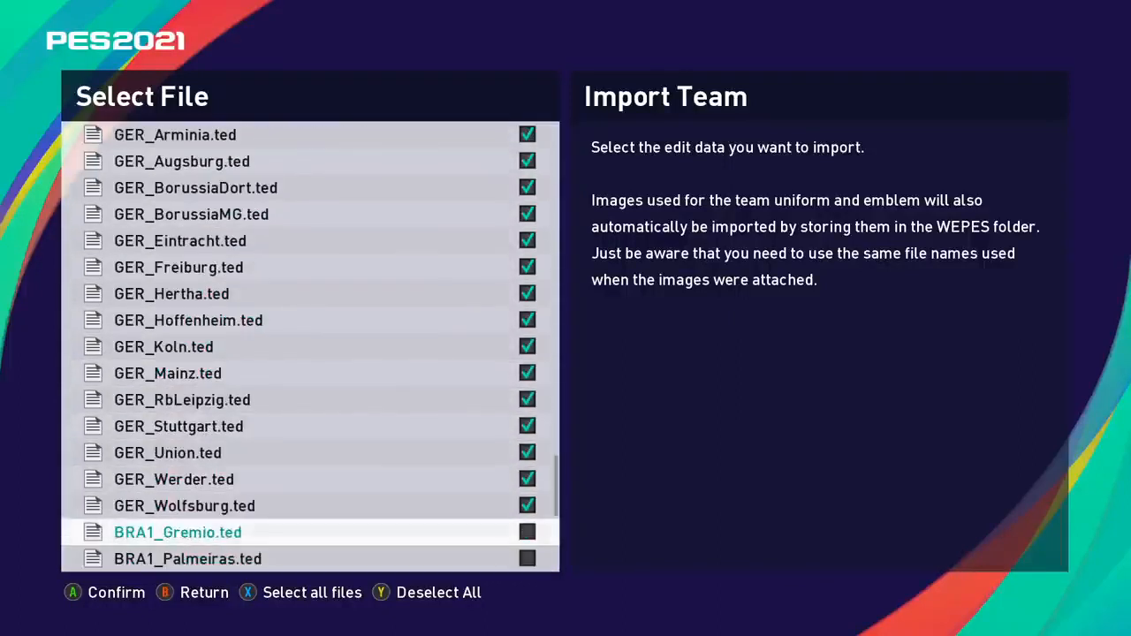
{"action": "scroll", "scroll_direction": "down", "scroll_amount": 3}
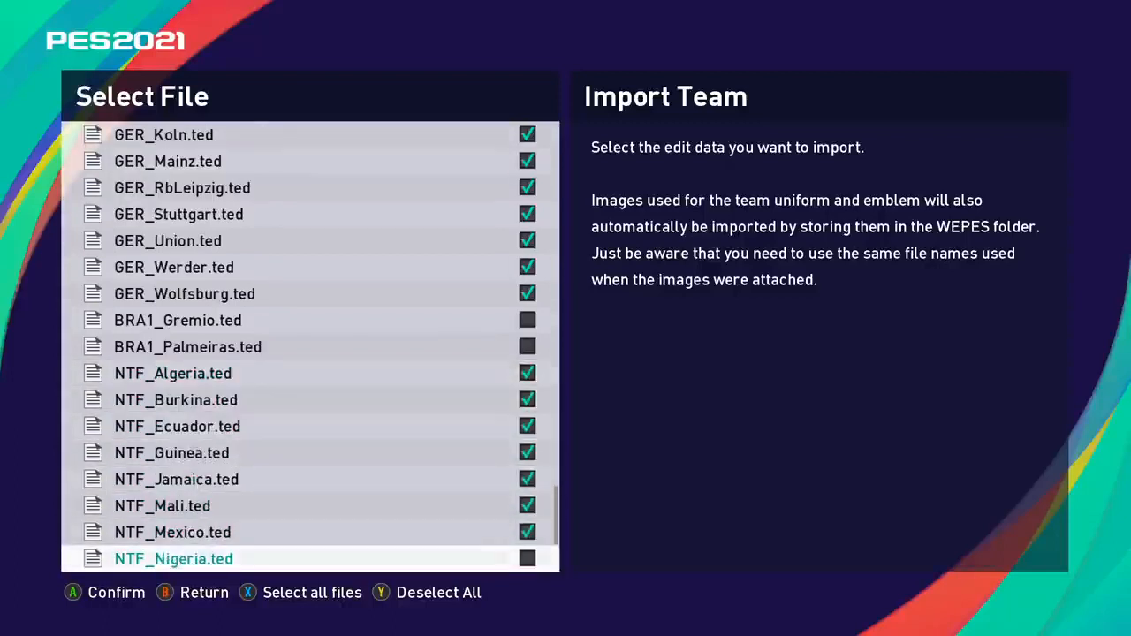
{"action": "scroll", "scroll_direction": "down", "scroll_amount": 3}
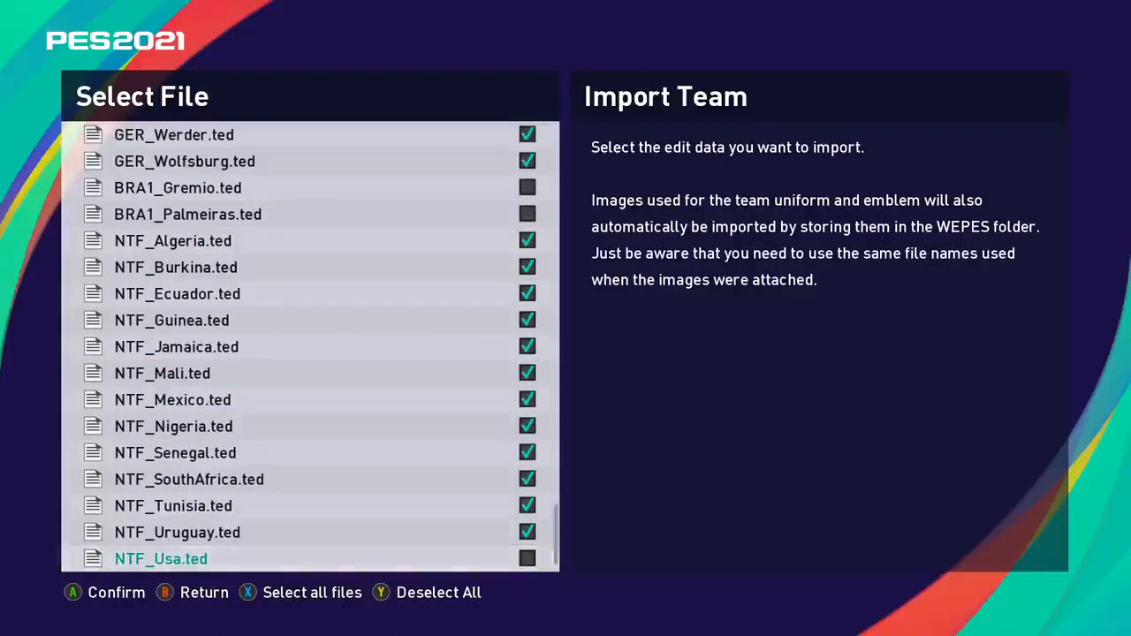
{"action": "scroll", "scroll_direction": "down", "scroll_amount": 3}
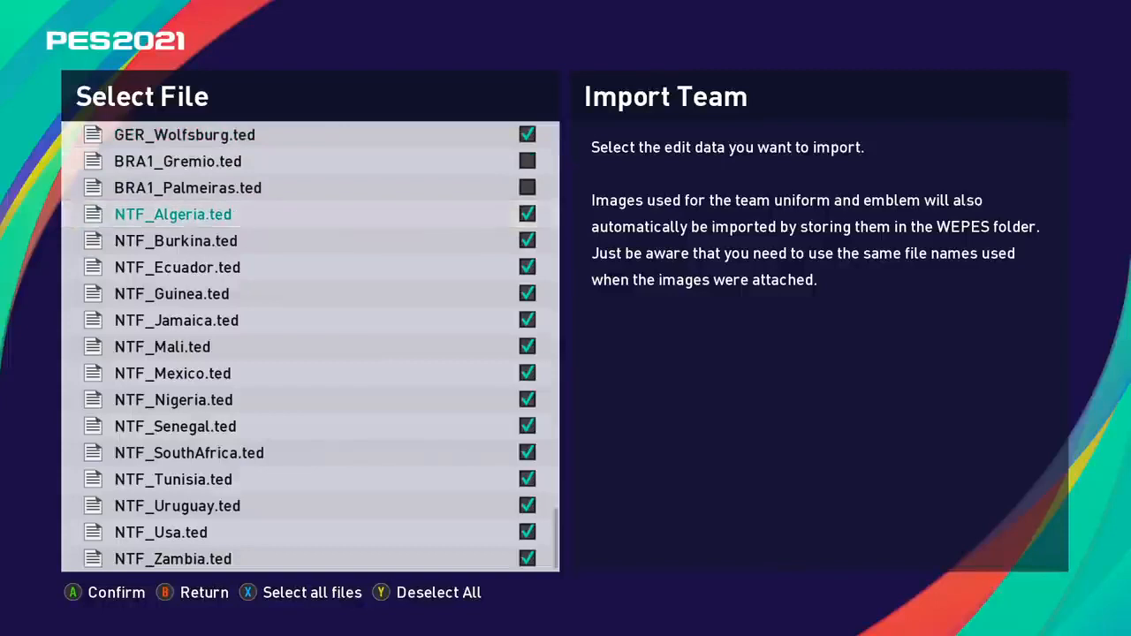
{"action": "scroll", "scroll_direction": "up", "scroll_amount": 3}
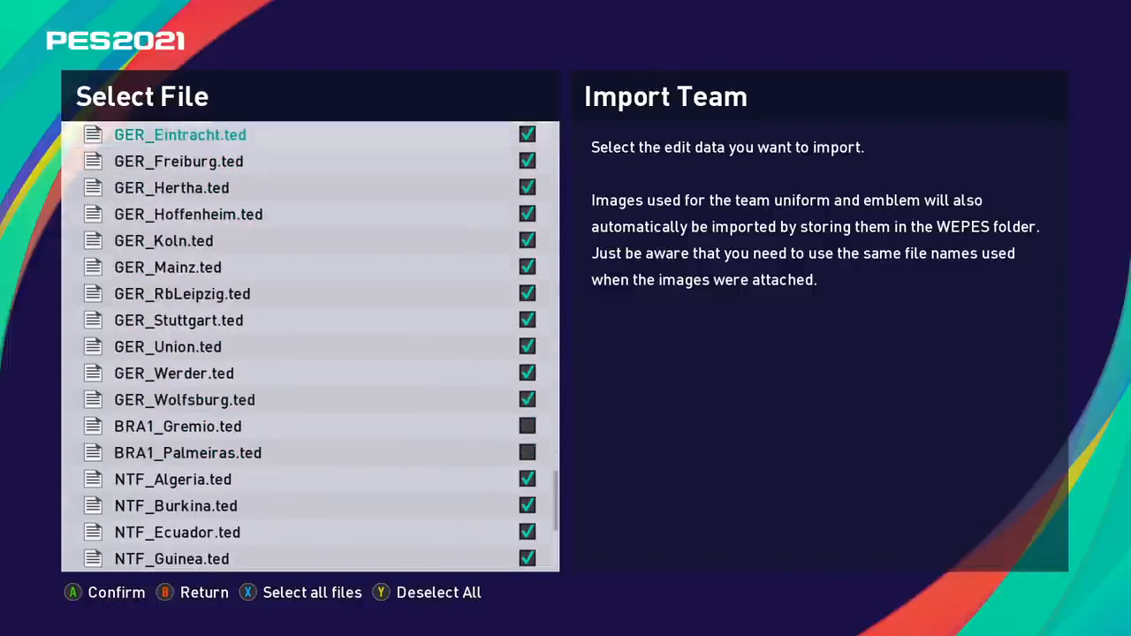
{"action": "scroll", "scroll_direction": "up", "scroll_amount": 3}
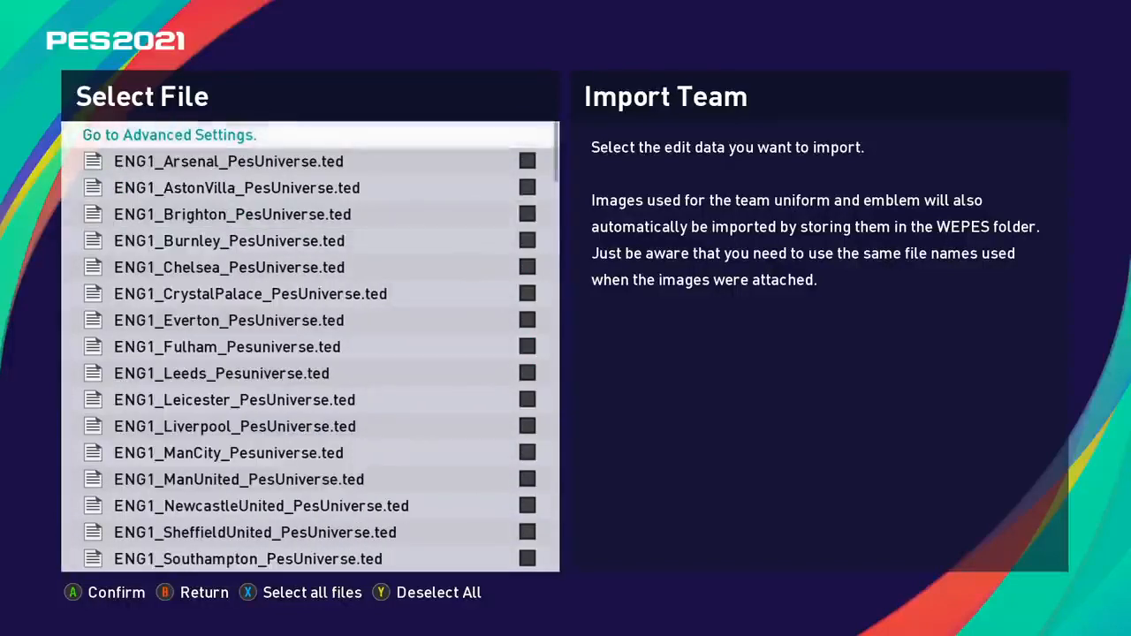
{"action": "left_click", "coordinate": [169, 134]}
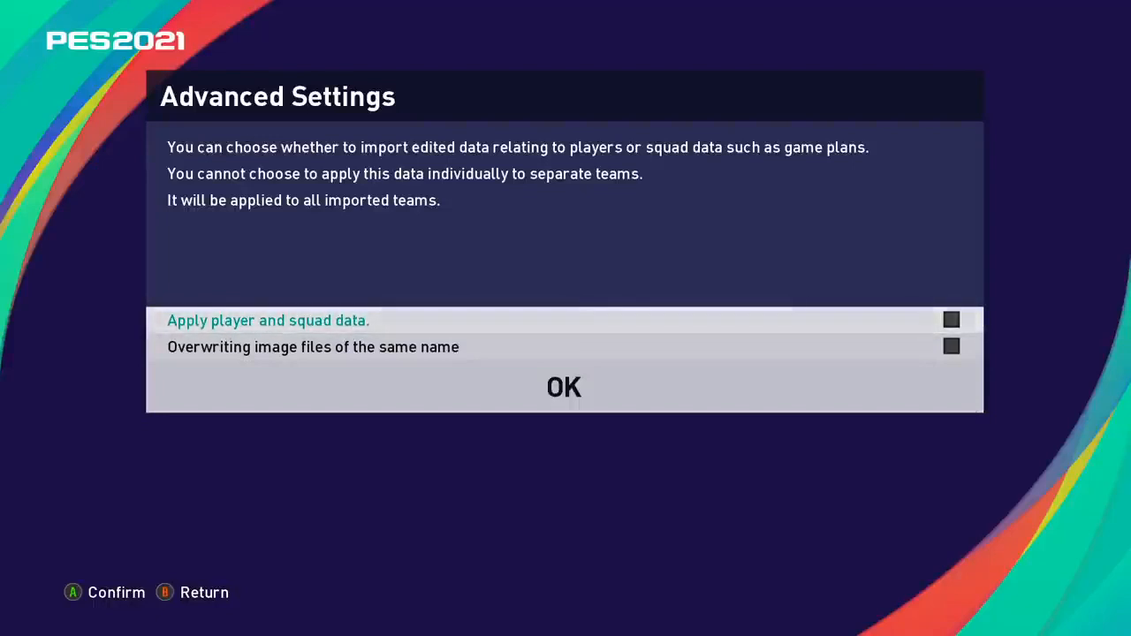
Import the marked teams with player and squad data applied and image files overwritten, confirming the finish notice.
{"action": "left_click", "coordinate": [564, 387]}
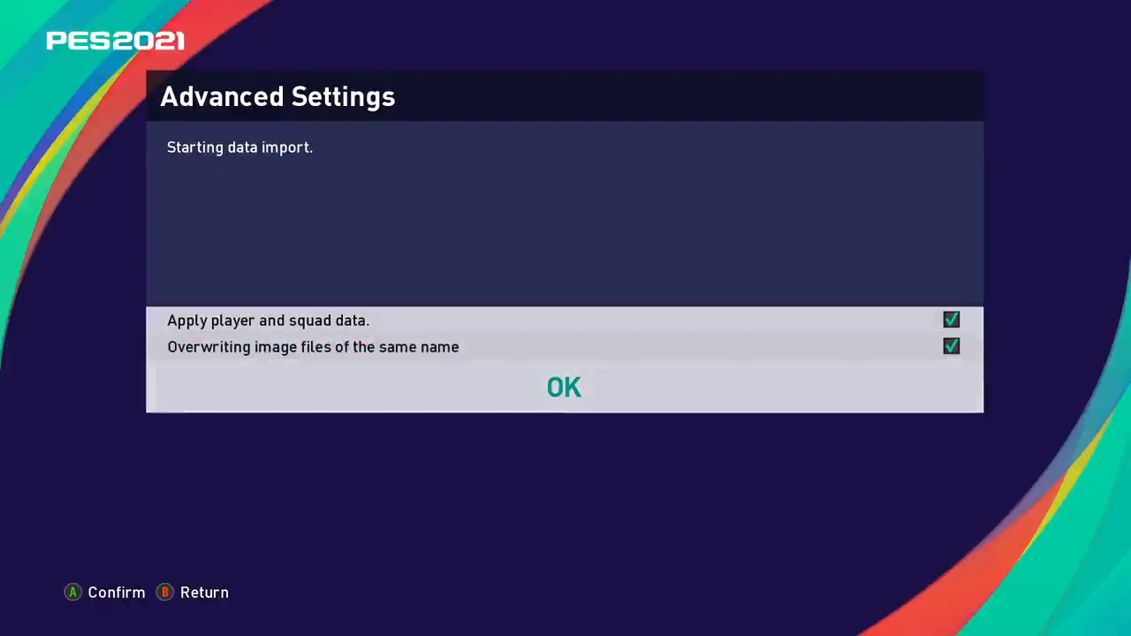
{"action": "left_click", "coordinate": [562, 387]}
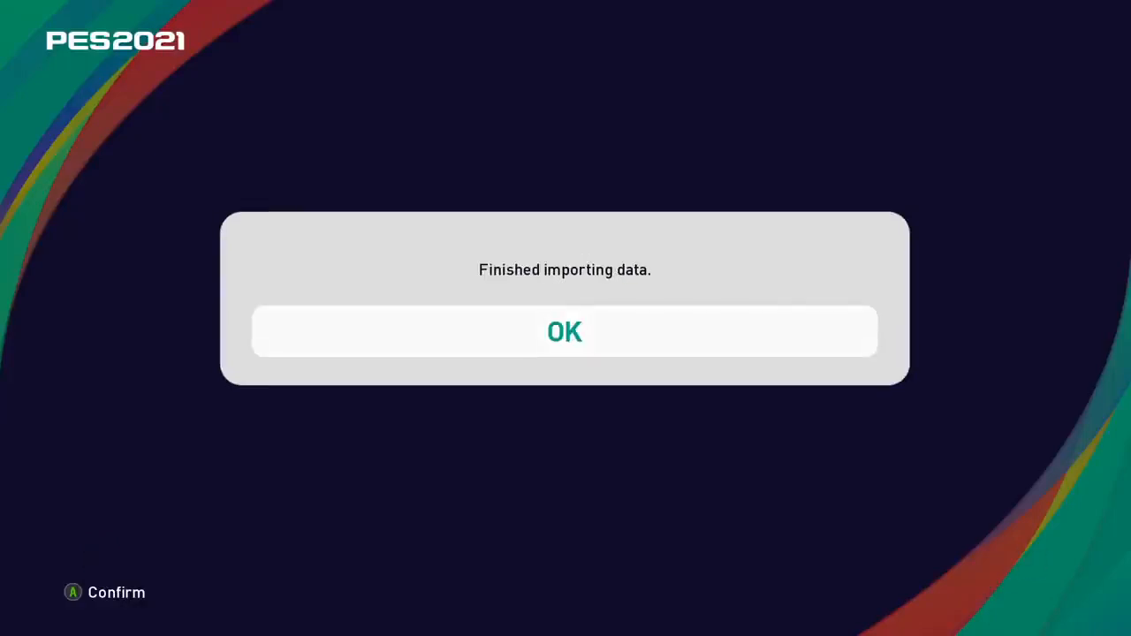
{"action": "left_click", "coordinate": [564, 330]}
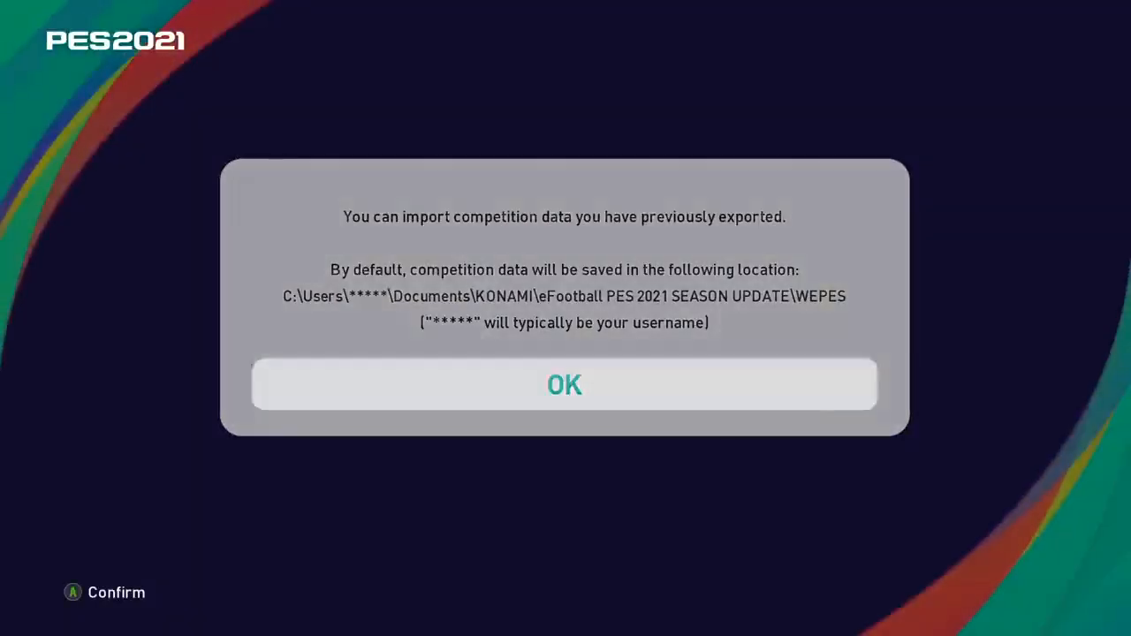
Import every ticked .ced competition file through Advanced Settings and return to Import/Export.
{"action": "left_click", "coordinate": [565, 385]}
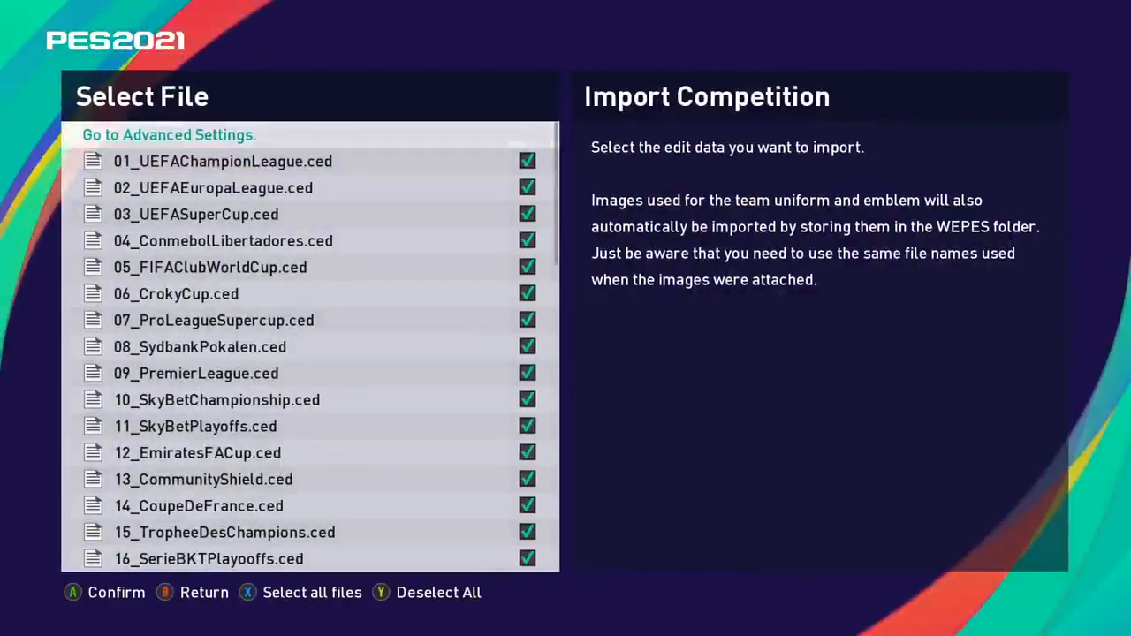
{"action": "scroll", "scroll_direction": "down", "scroll_amount": 3}
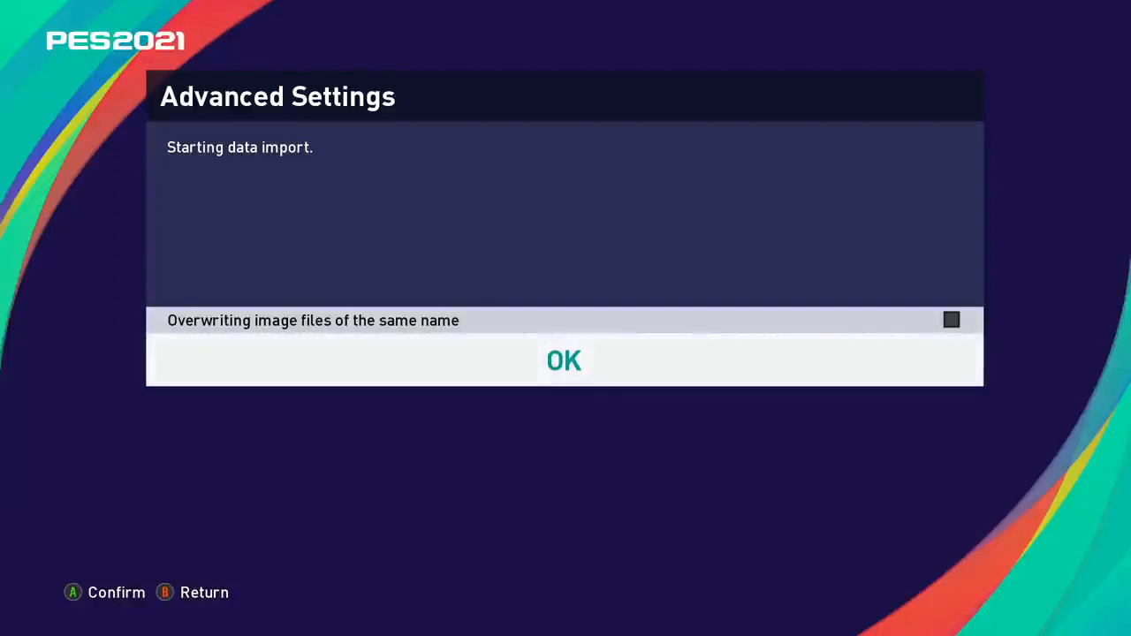
{"action": "left_click", "coordinate": [564, 360]}
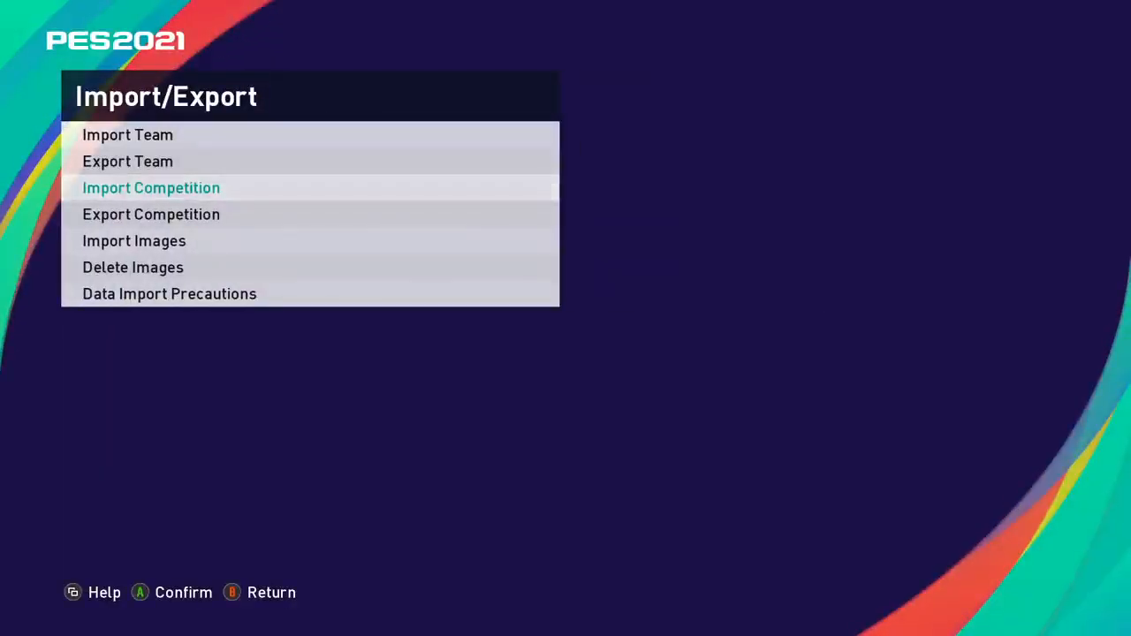
Return to the Edit Menu and view Competition Structure > Europe leagues.
{"action": "key", "text": "Escape"}
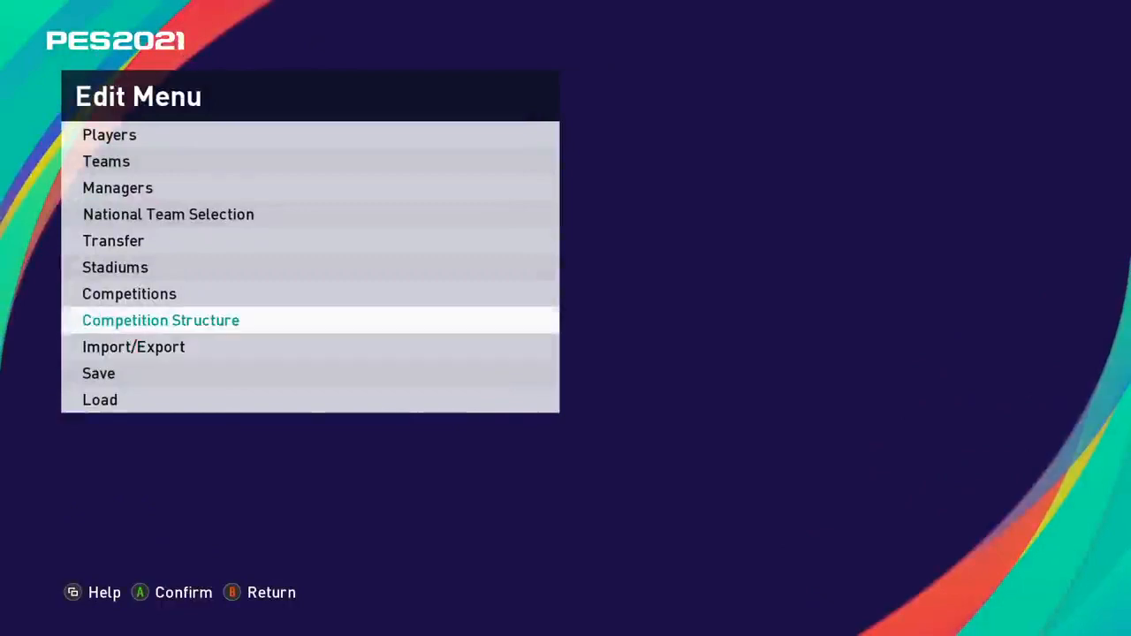
{"action": "left_click", "coordinate": [159, 320]}
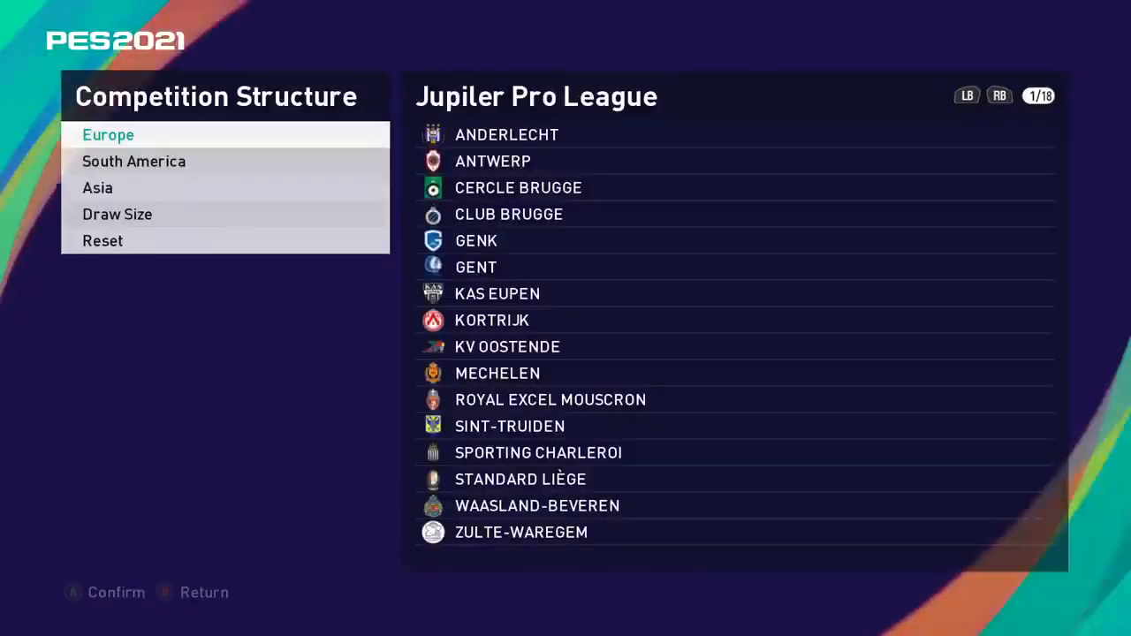
{"action": "left_click", "coordinate": [97, 187]}
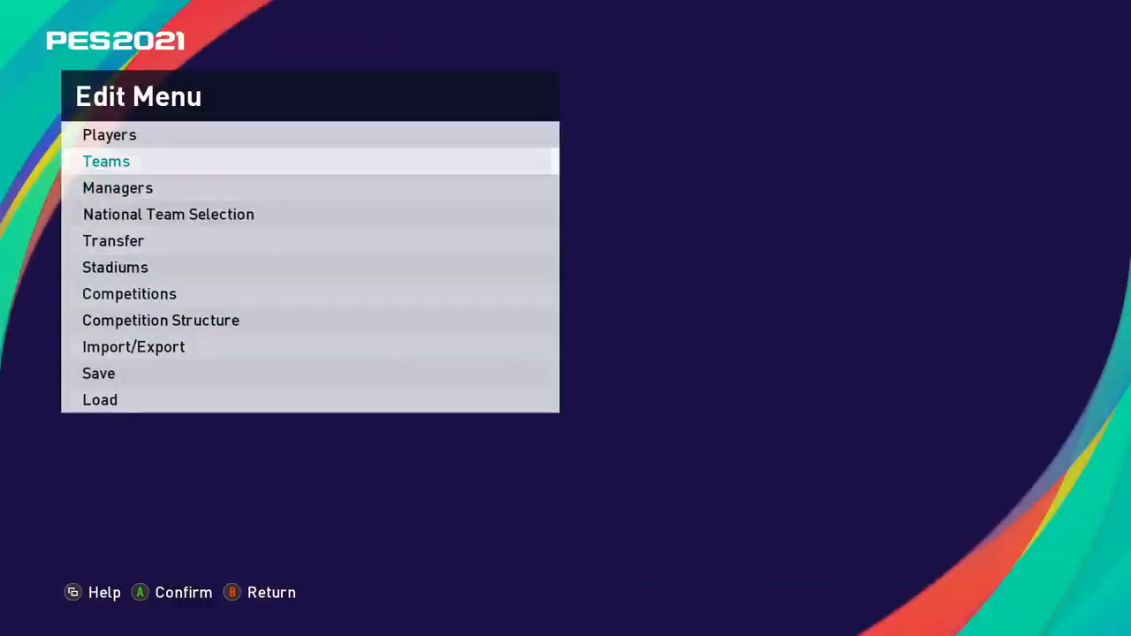
Browse the Sky Bet Championship clubs' imported squads from the Teams list.
{"action": "left_click", "coordinate": [106, 161]}
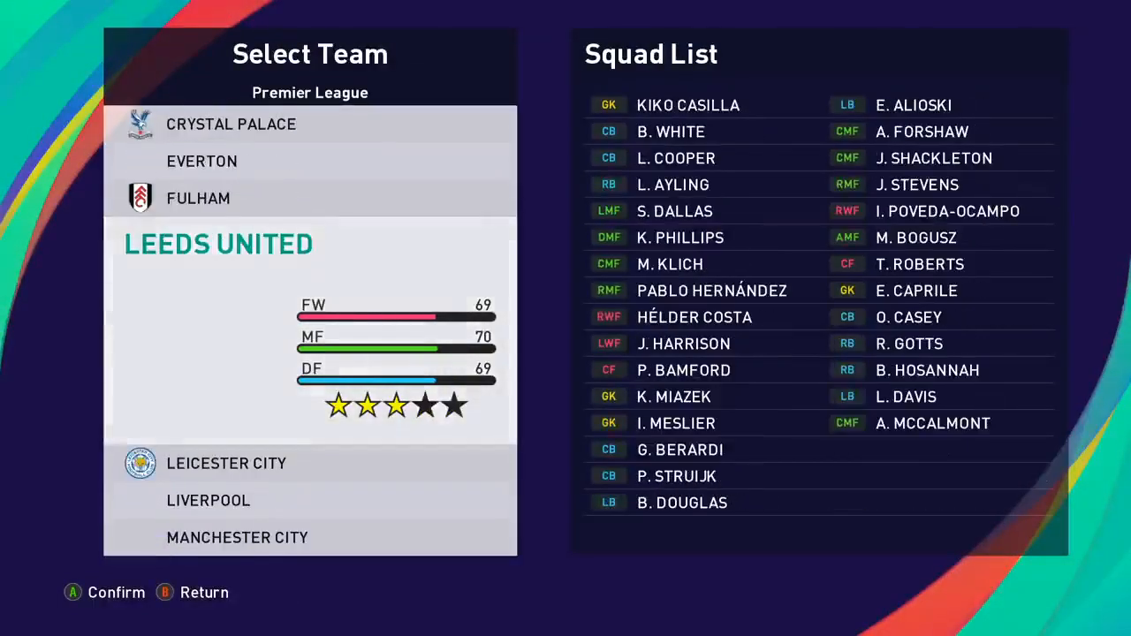
{"action": "scroll", "scroll_direction": "down", "scroll_amount": 3}
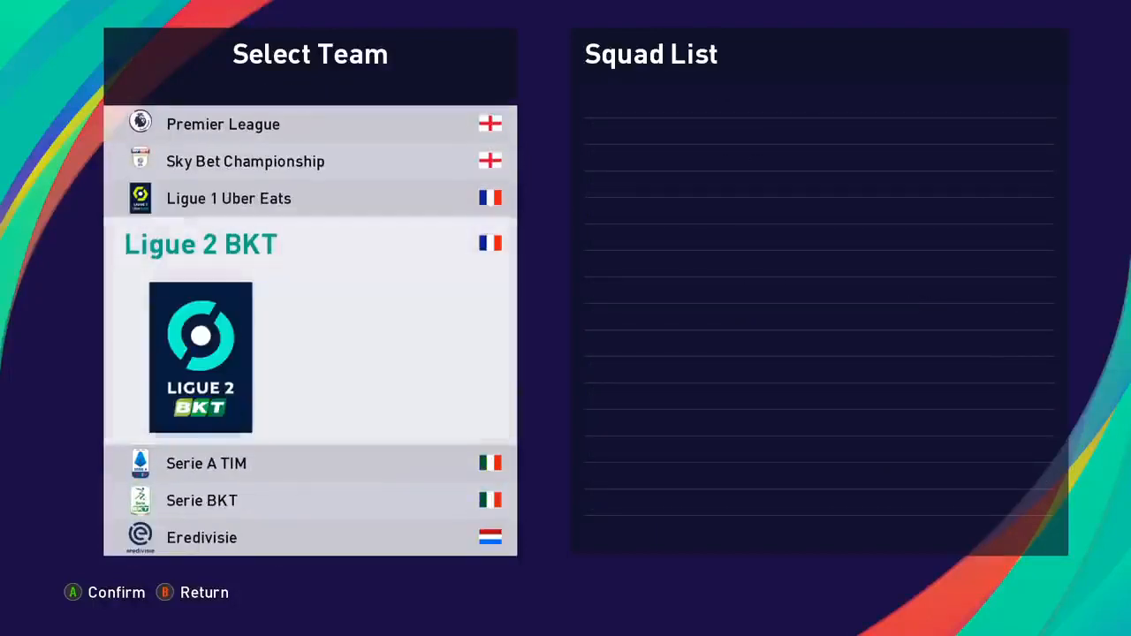
{"action": "left_click", "coordinate": [244, 161]}
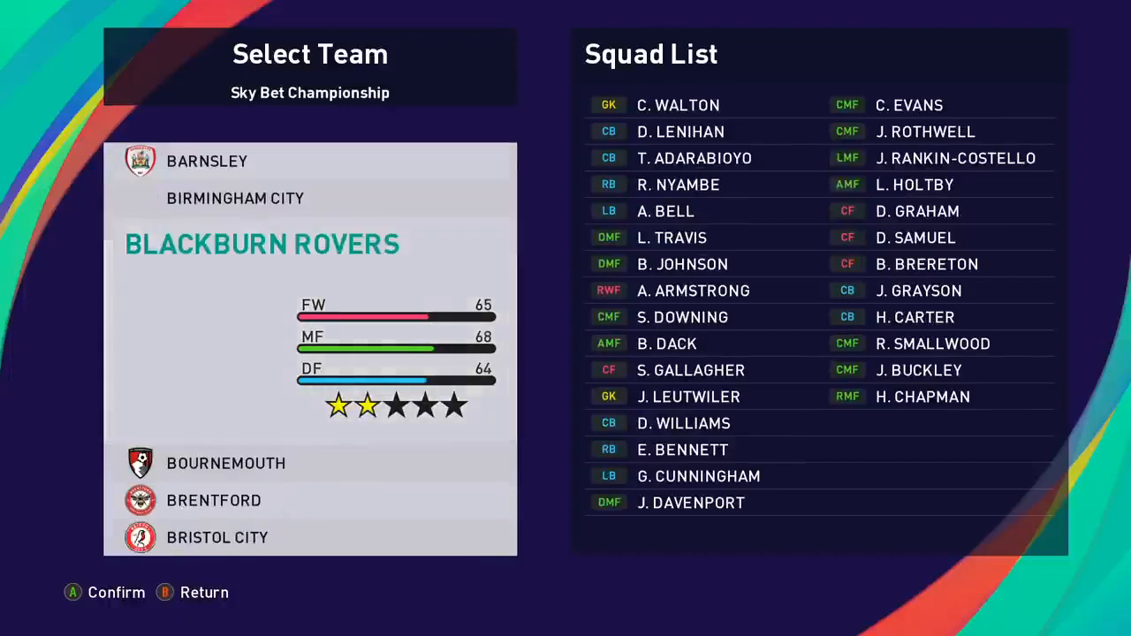
{"action": "left_click", "coordinate": [227, 463]}
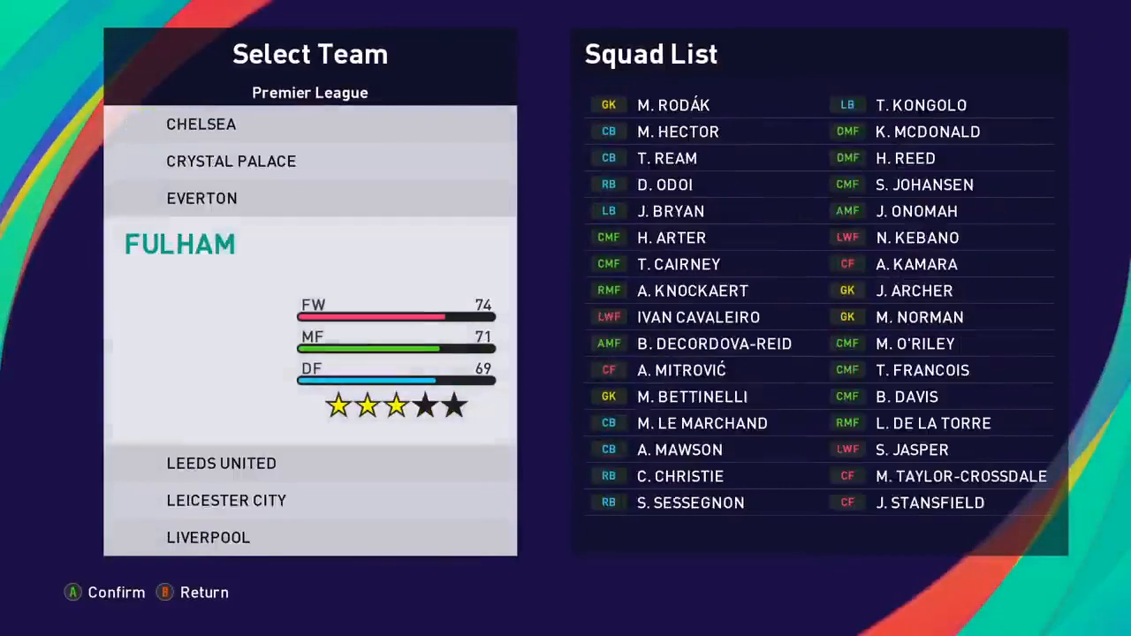
Return to the league list and scroll through Premier League and Bundesliga clubs down to RB Leipzig.
{"action": "left_click", "coordinate": [220, 463]}
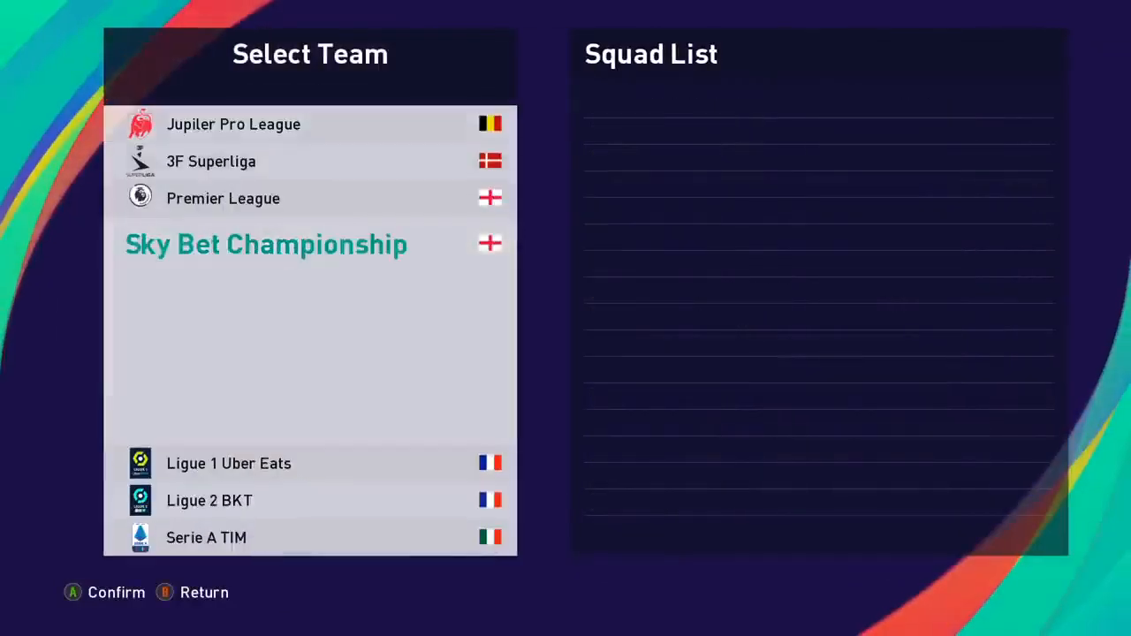
{"action": "scroll", "scroll_direction": "down", "scroll_amount": 3}
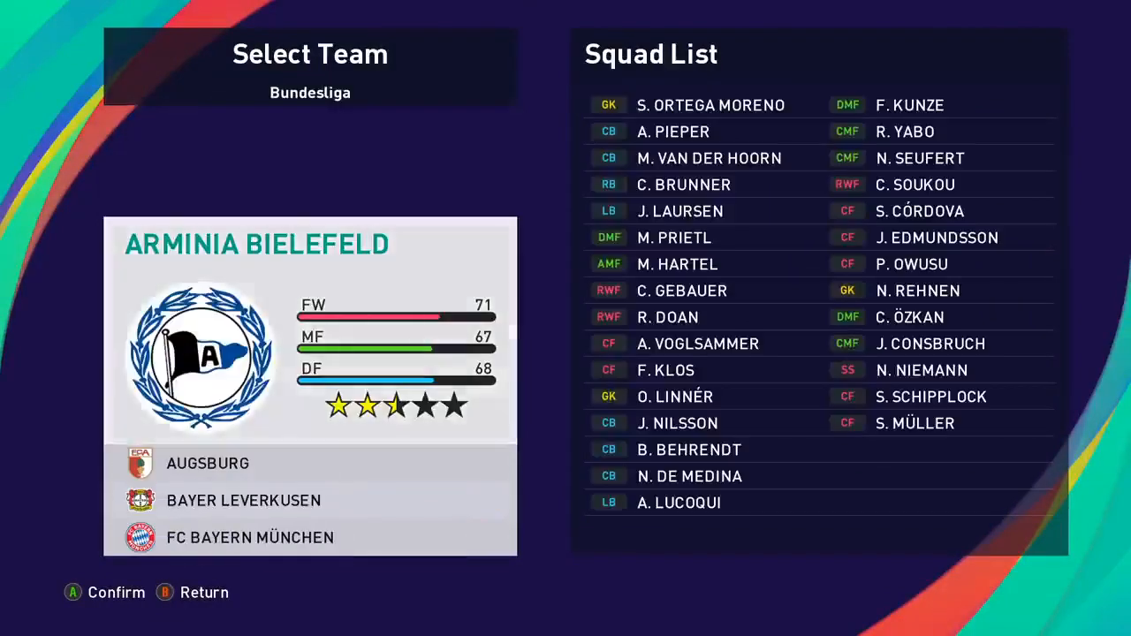
{"action": "scroll", "scroll_direction": "down", "scroll_amount": 3}
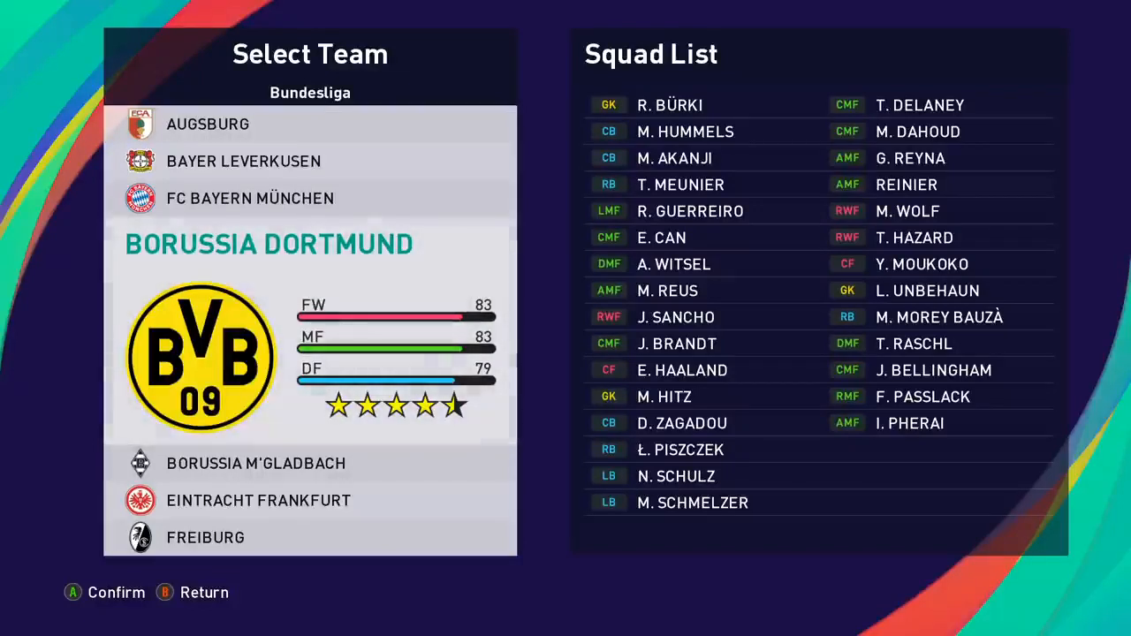
{"action": "scroll", "scroll_direction": "down", "scroll_amount": 3}
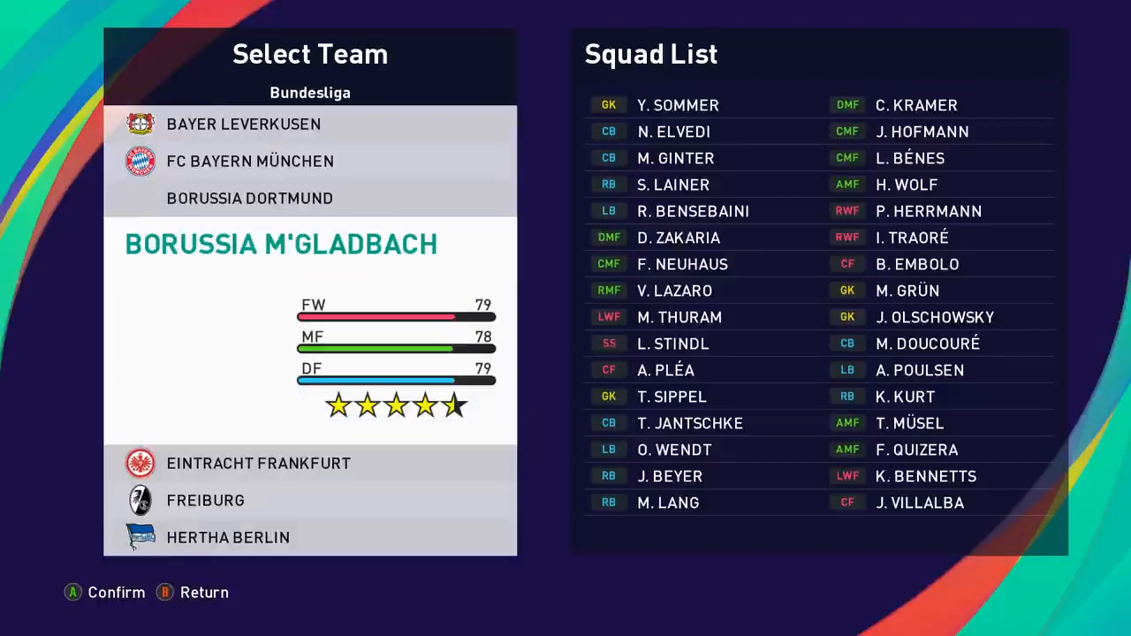
{"action": "scroll", "scroll_direction": "down", "scroll_amount": 3}
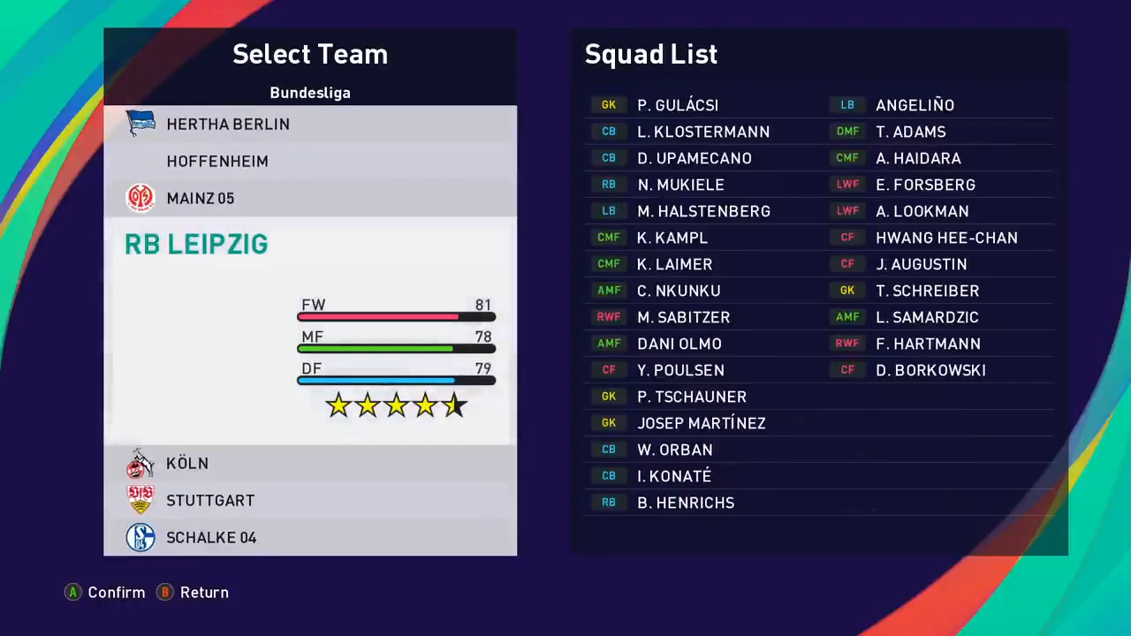